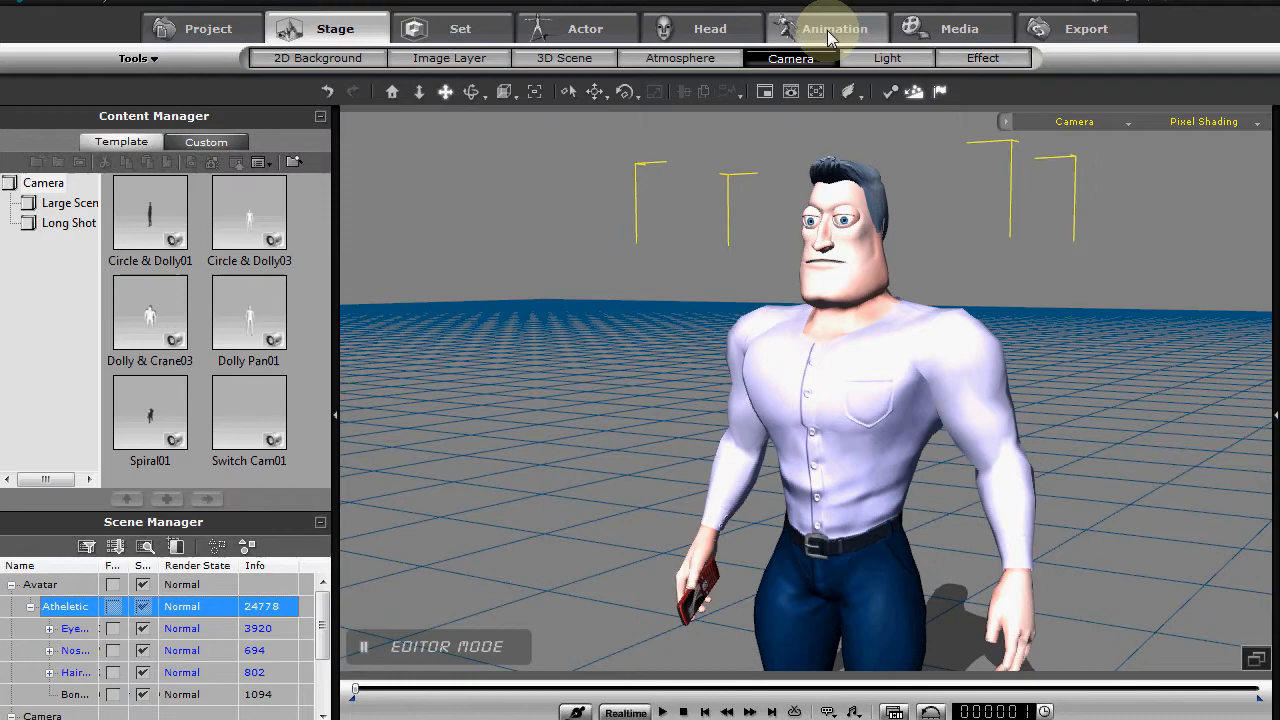
- Apply Walk_Start followed by two Walk clips from the Motion library to the avatar
left_click(834, 28)
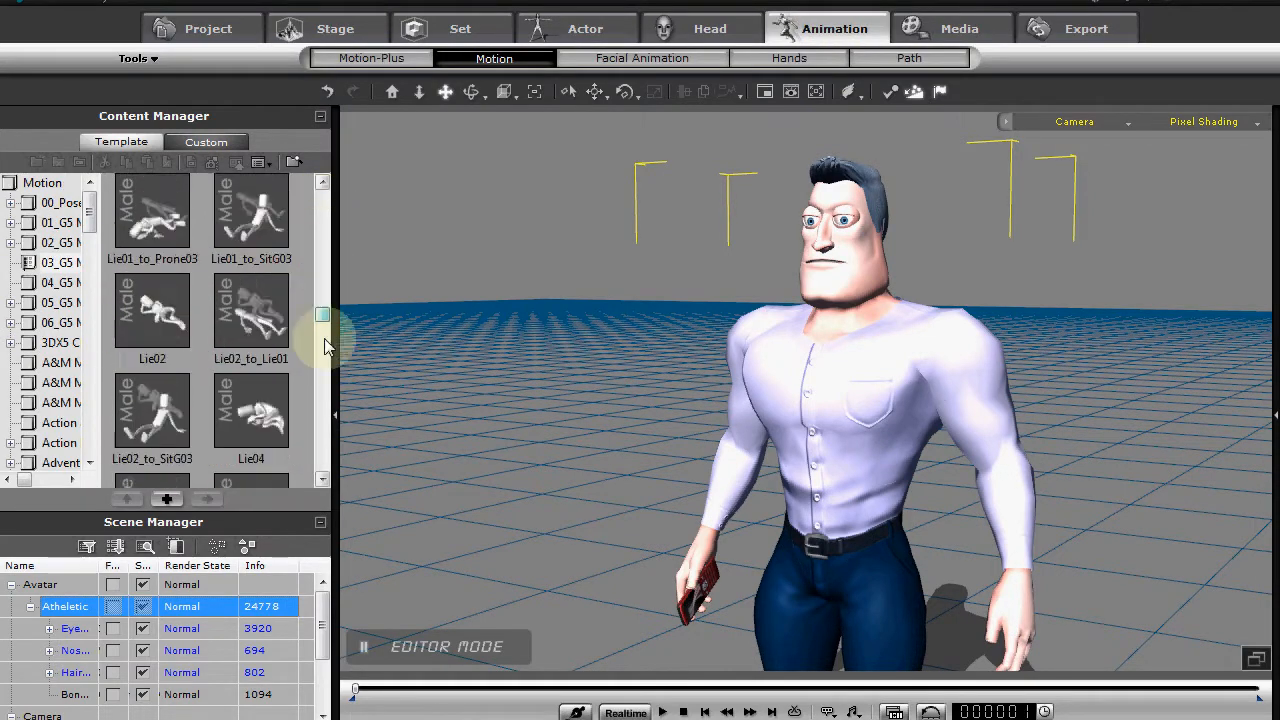
scroll("down", 3)
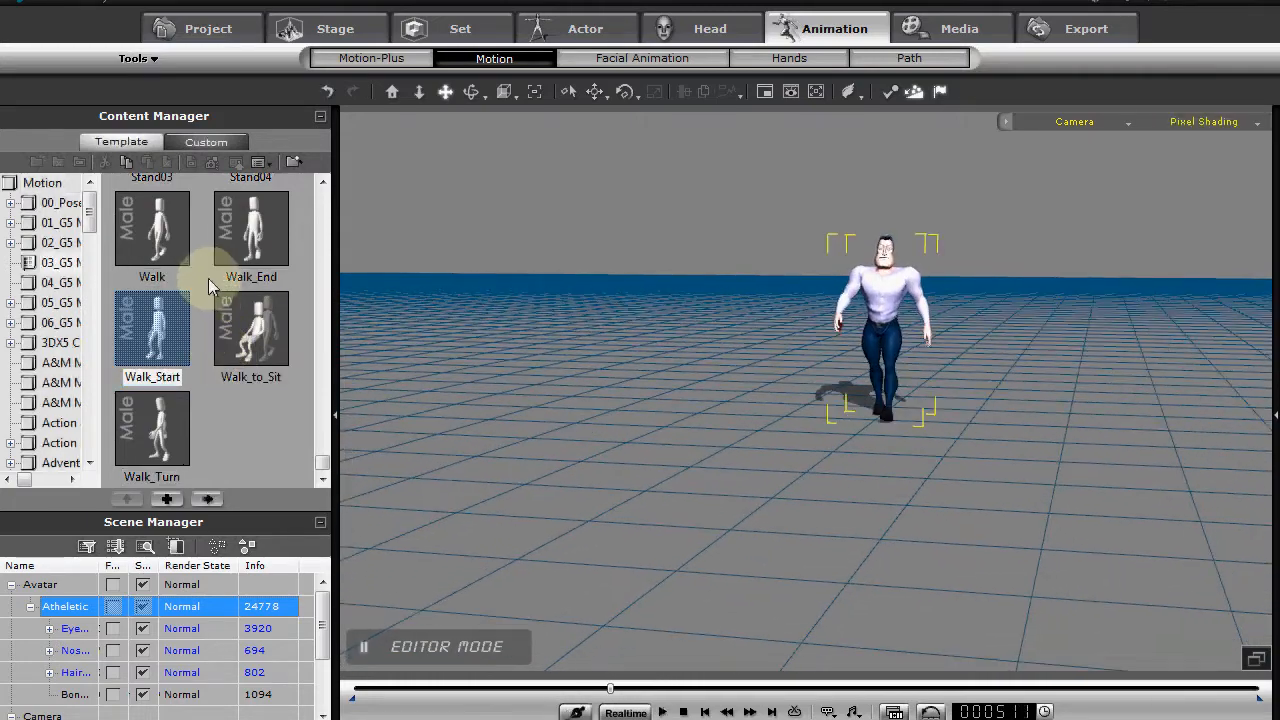
double_click(152, 228)
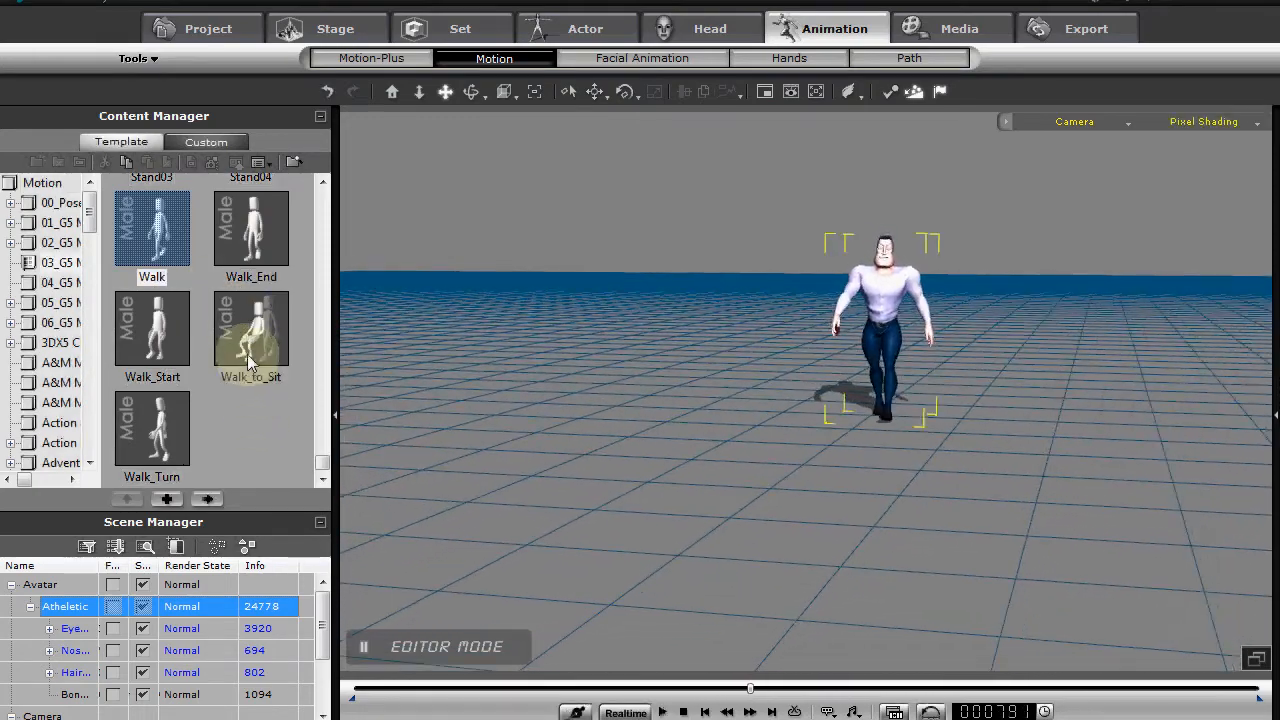
double_click(250, 330)
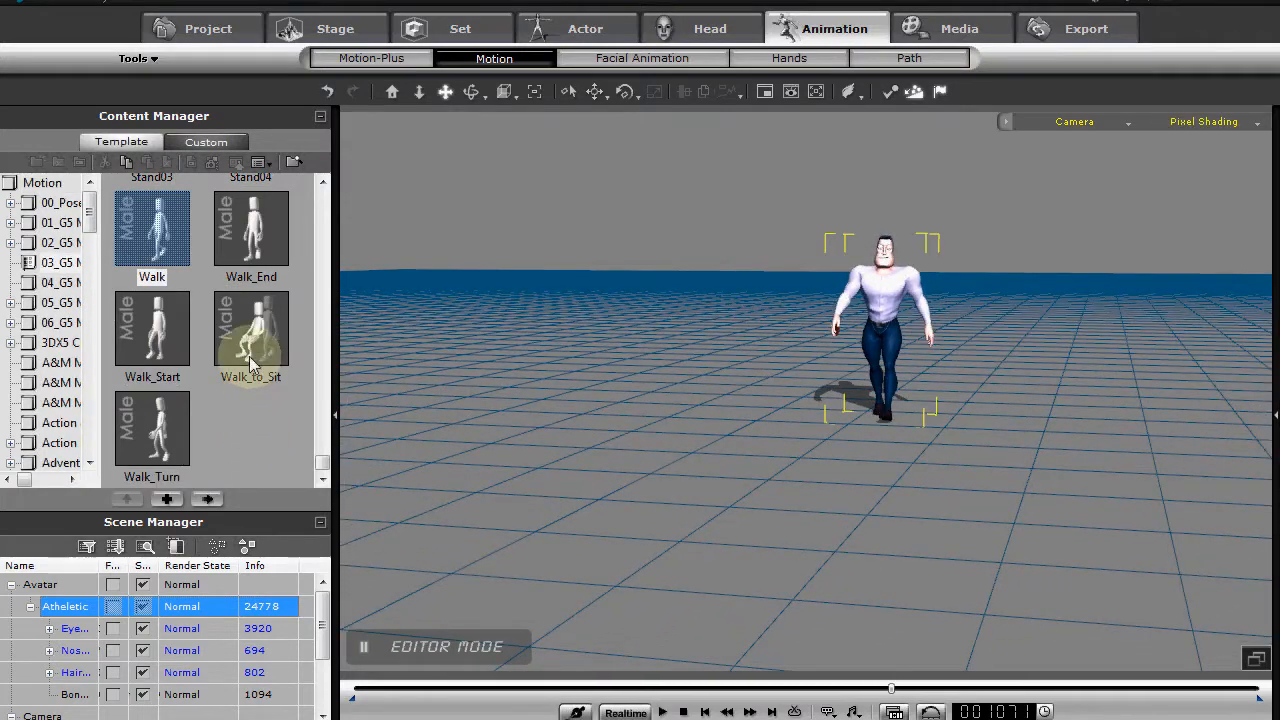
mouse_move(218, 300)
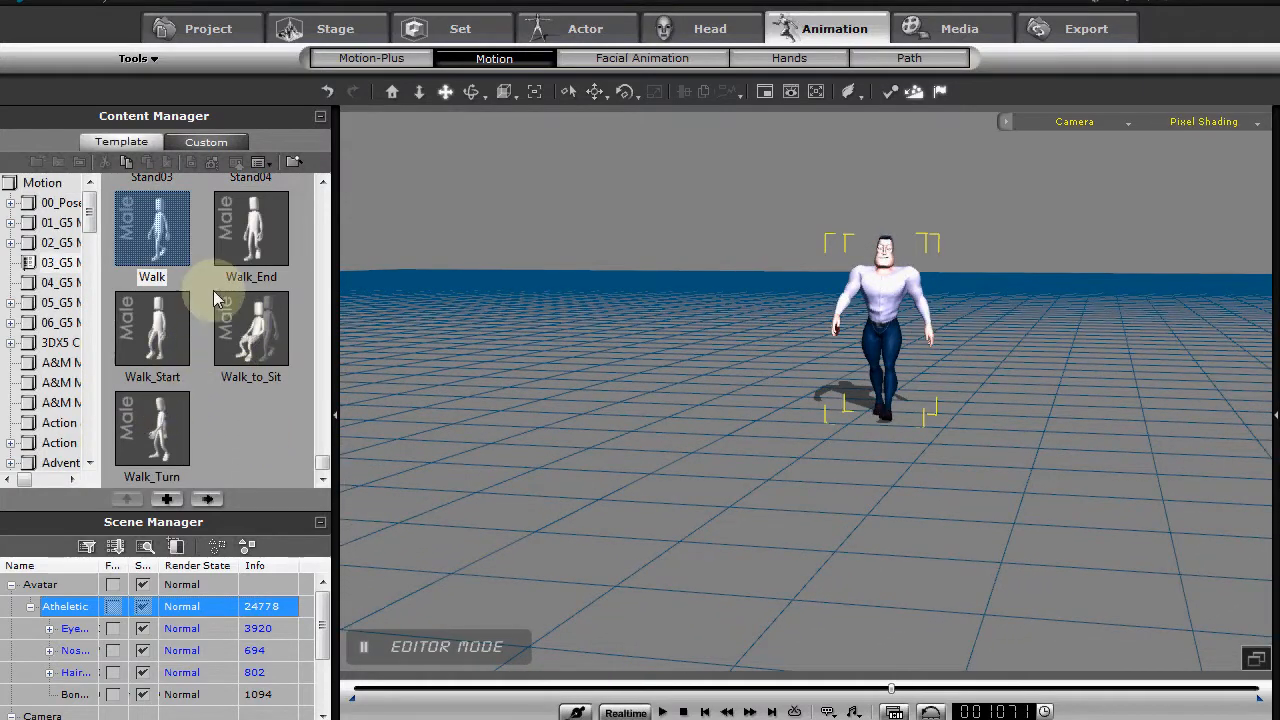
double_click(252, 228)
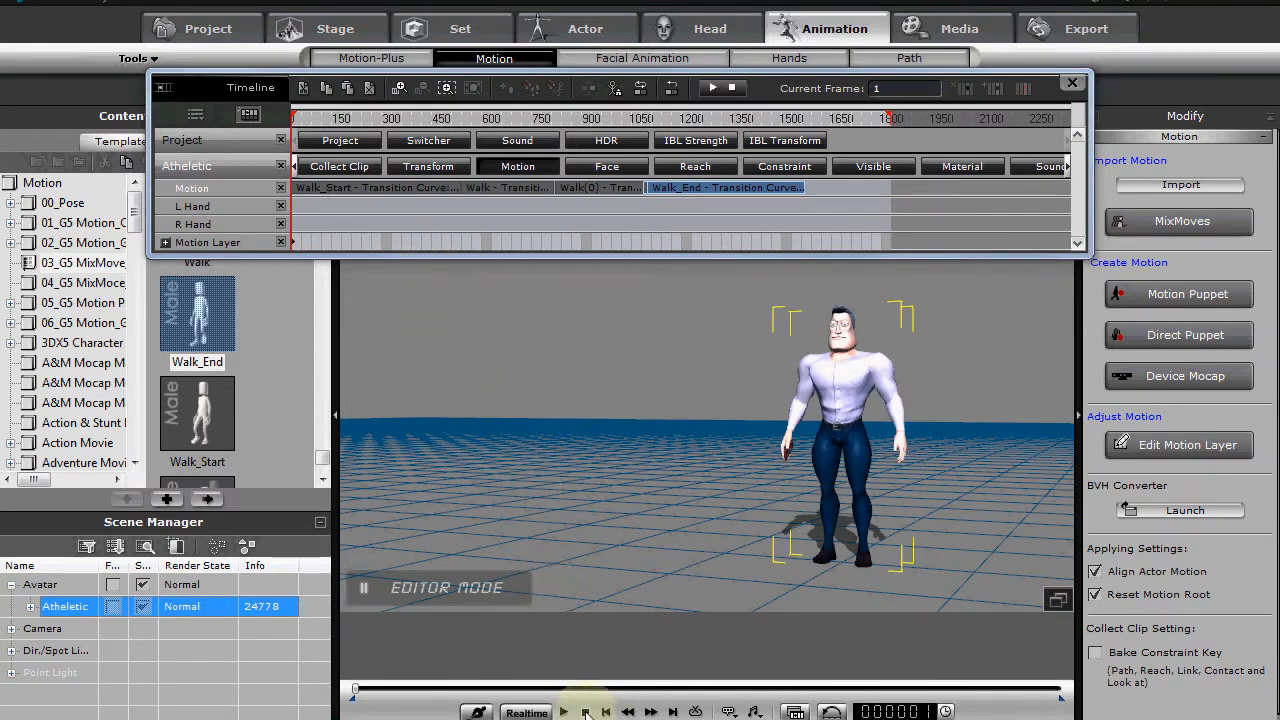
- Pause the walk partway through and start Edit Motion Layer on the avatar
left_click(564, 712)
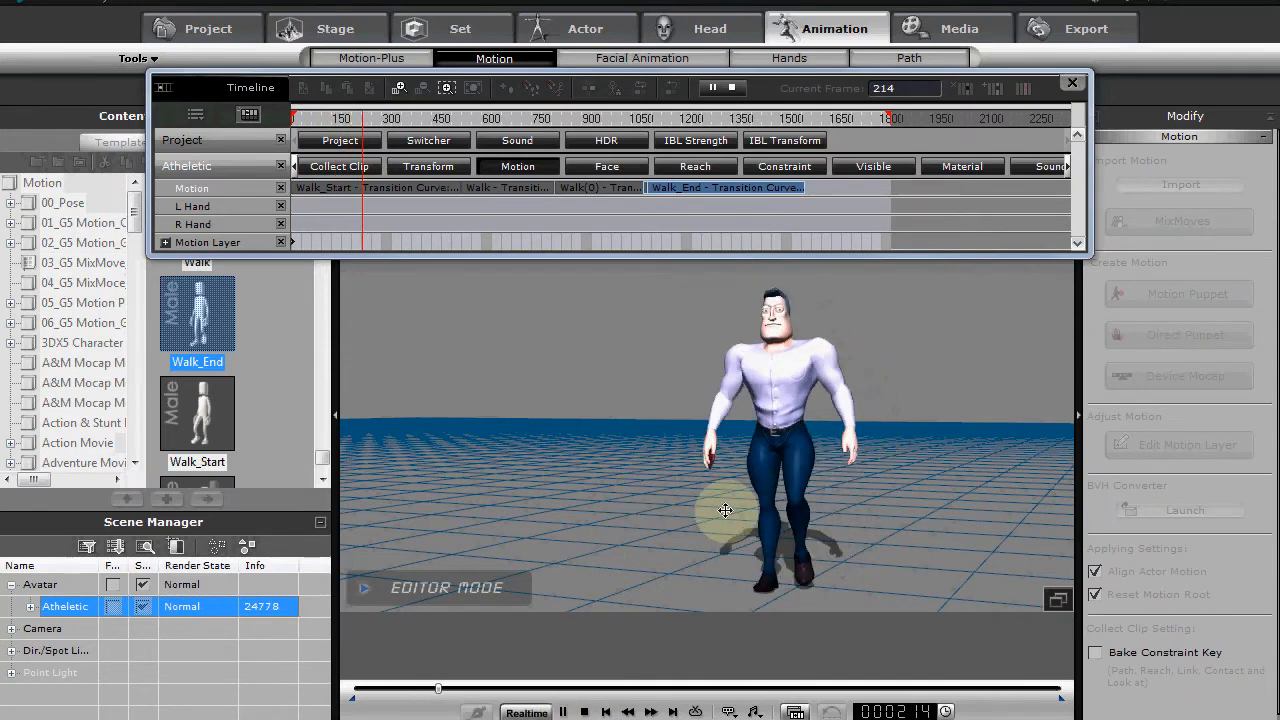
left_click(724, 88)
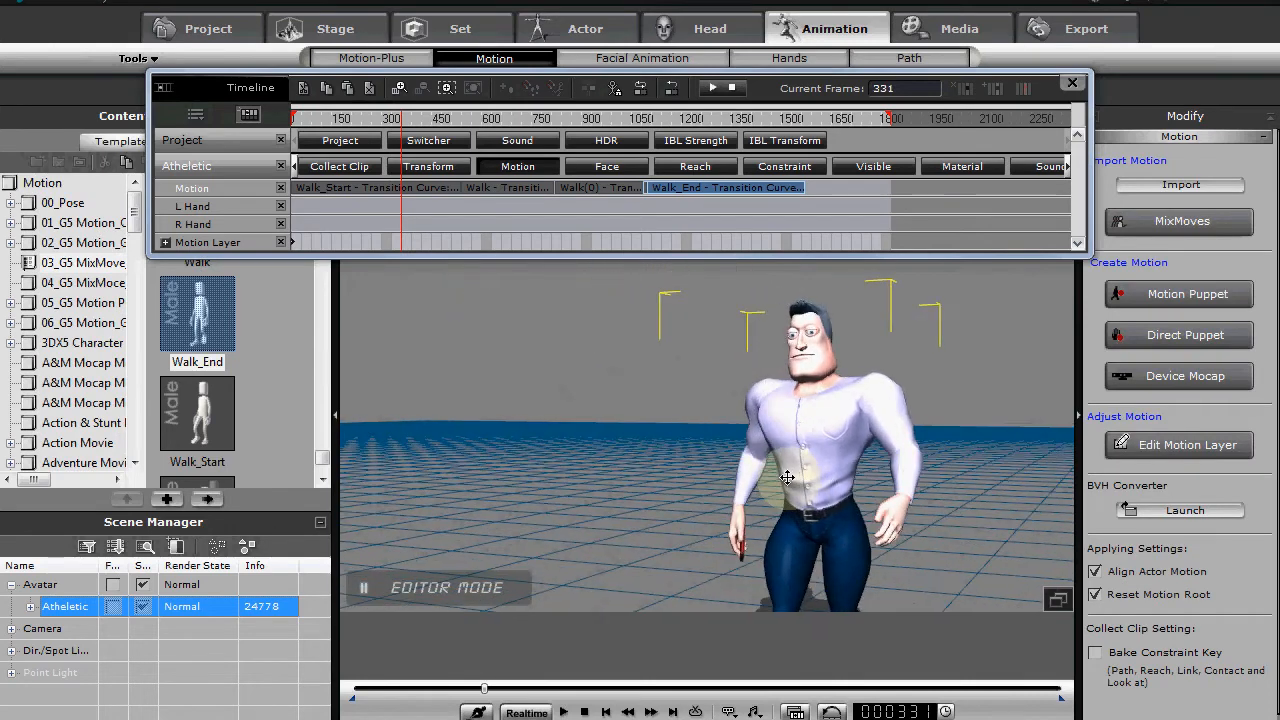
right_click(788, 476)
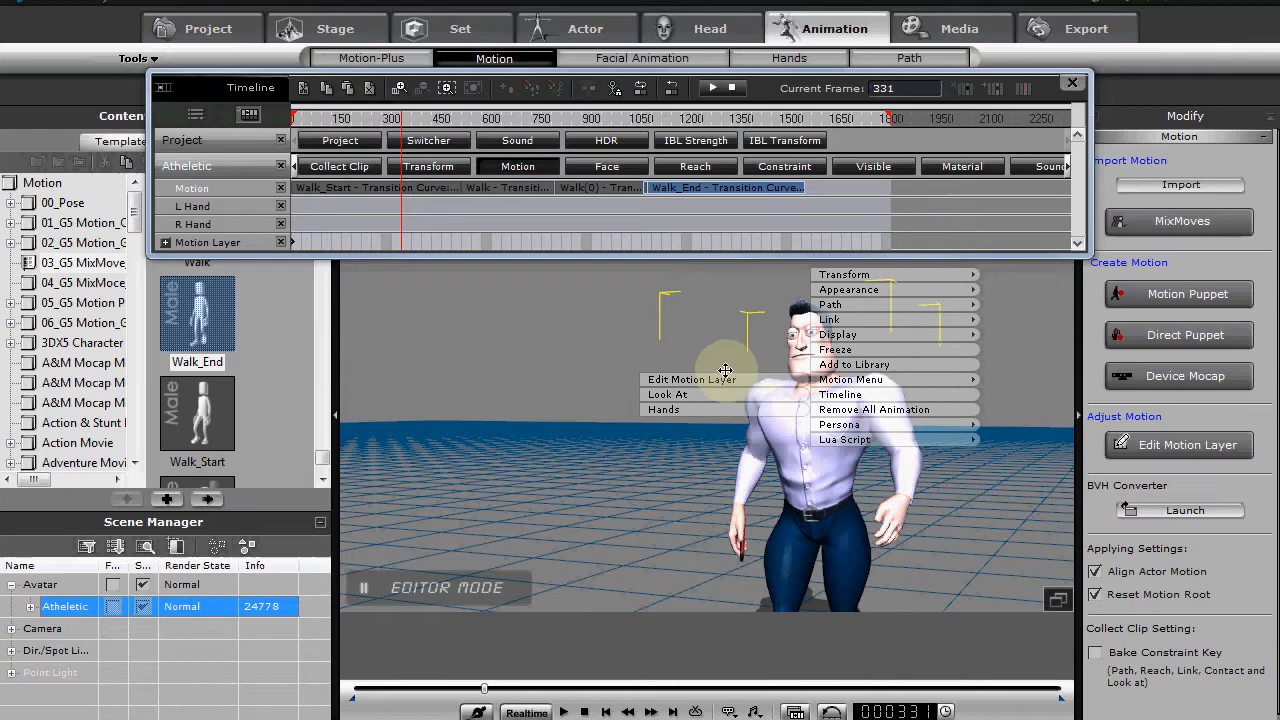
mouse_move(704, 388)
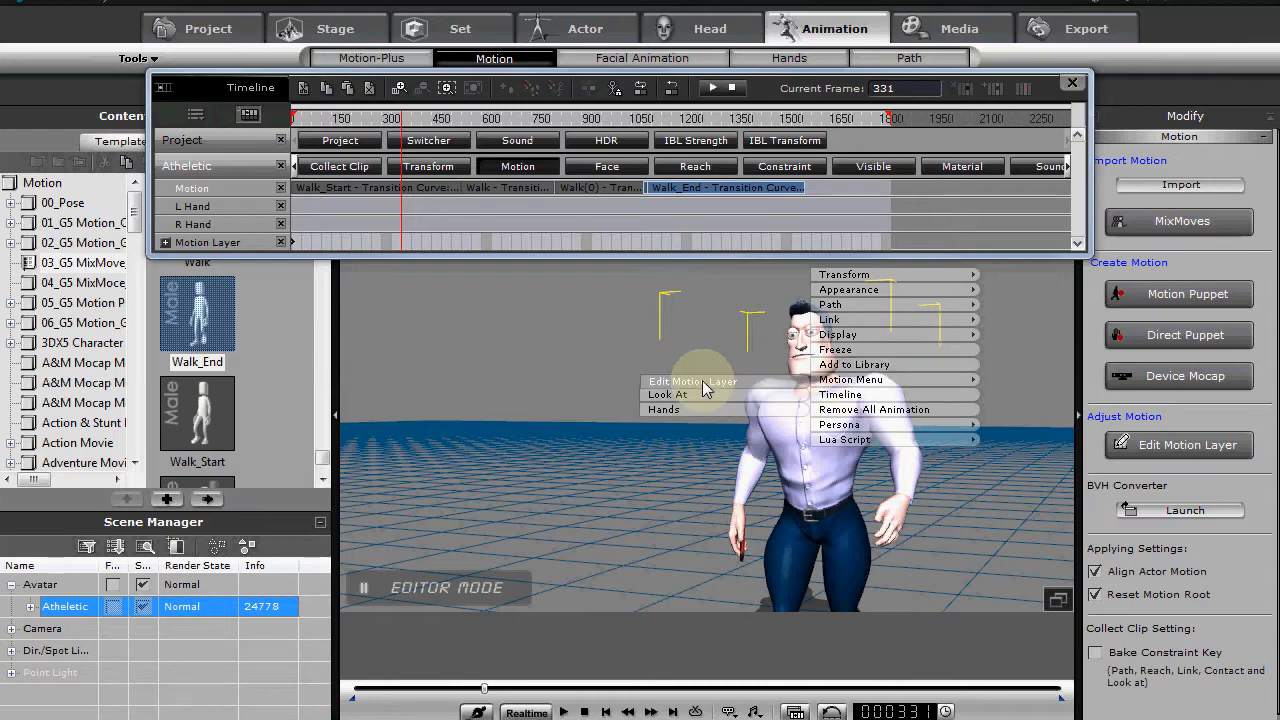
left_click(680, 380)
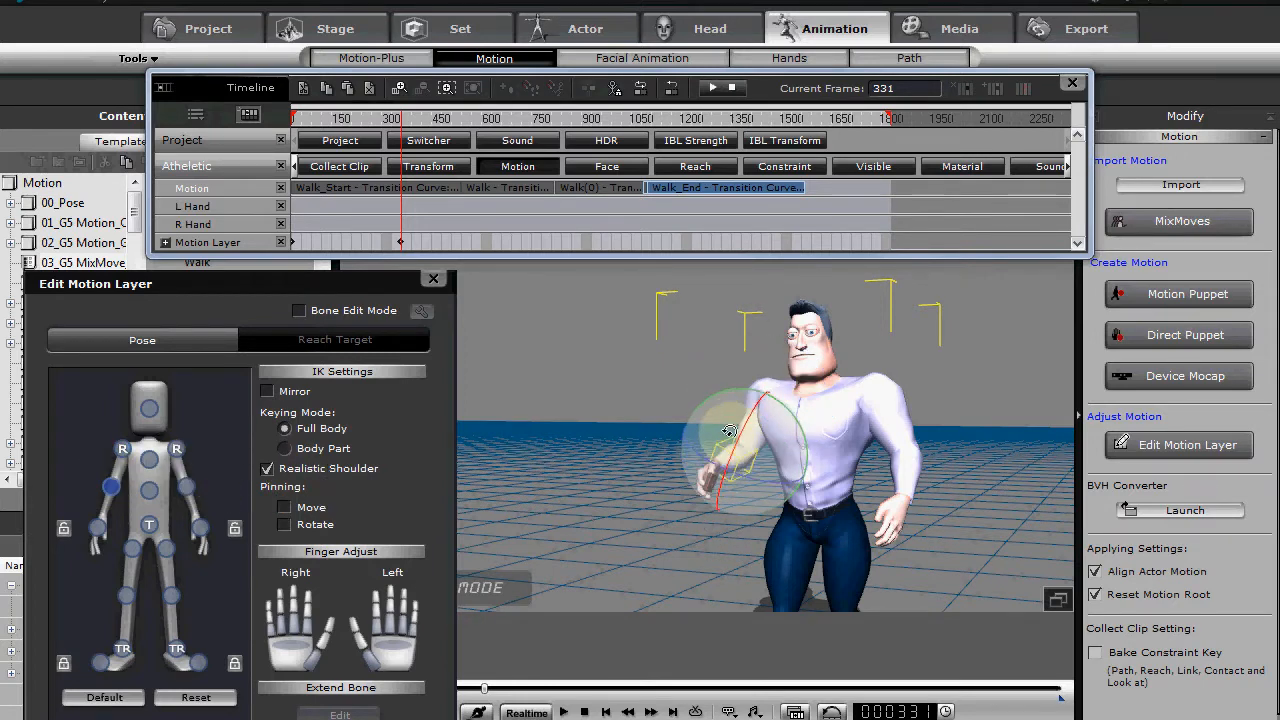
- Raise the phone-holding hand to the chest with the IK effector and inspect the arm from another angle
left_click_drag(730, 432, 804, 450)
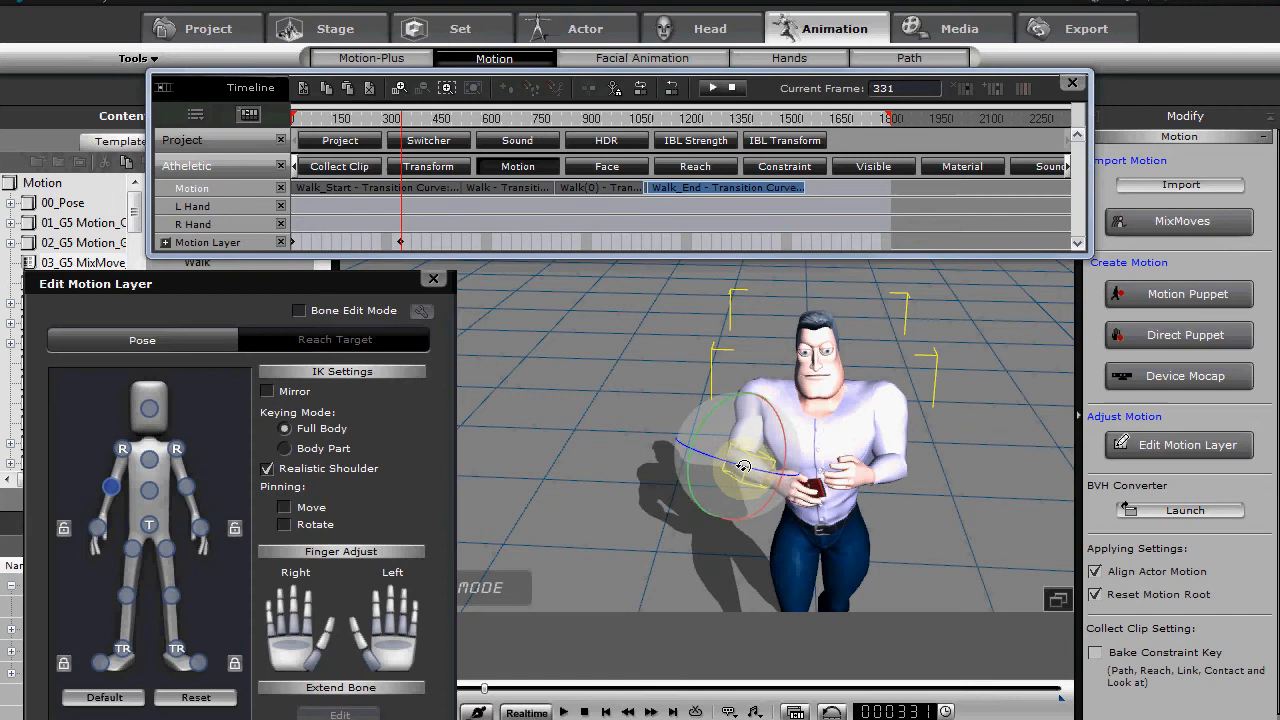
left_click_drag(744, 466, 784, 444)
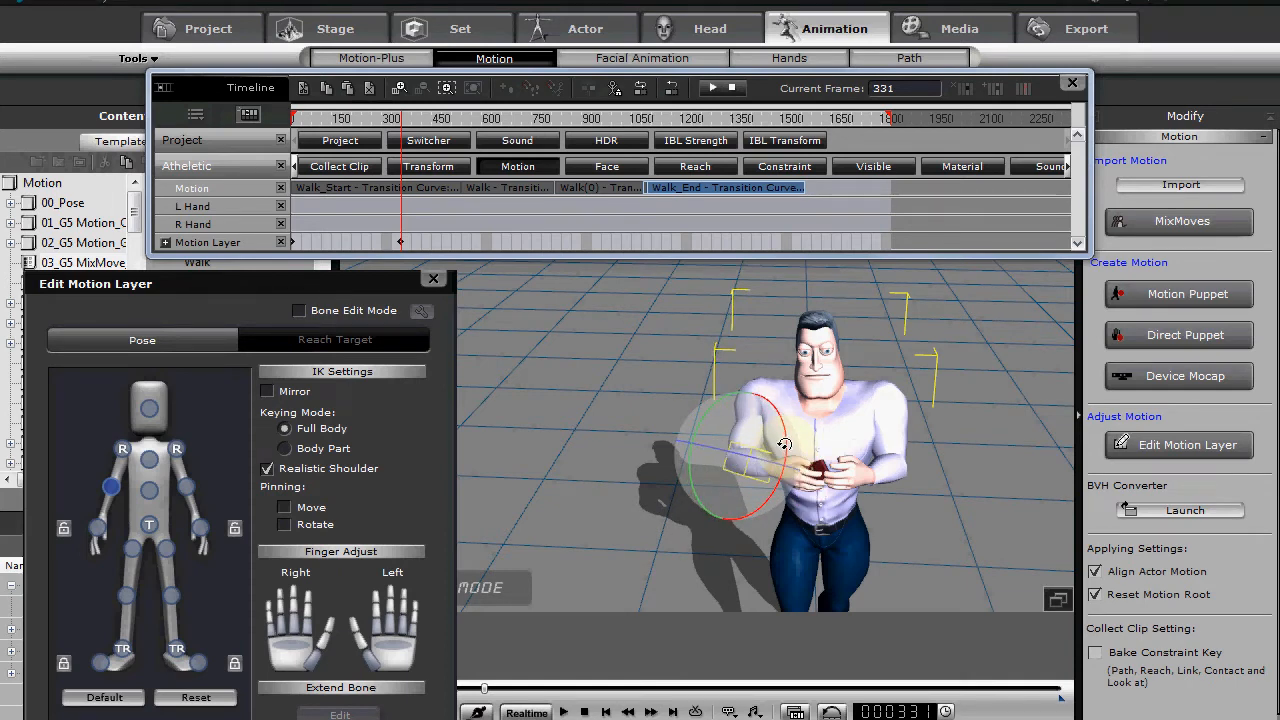
left_click_drag(784, 444, 748, 464)
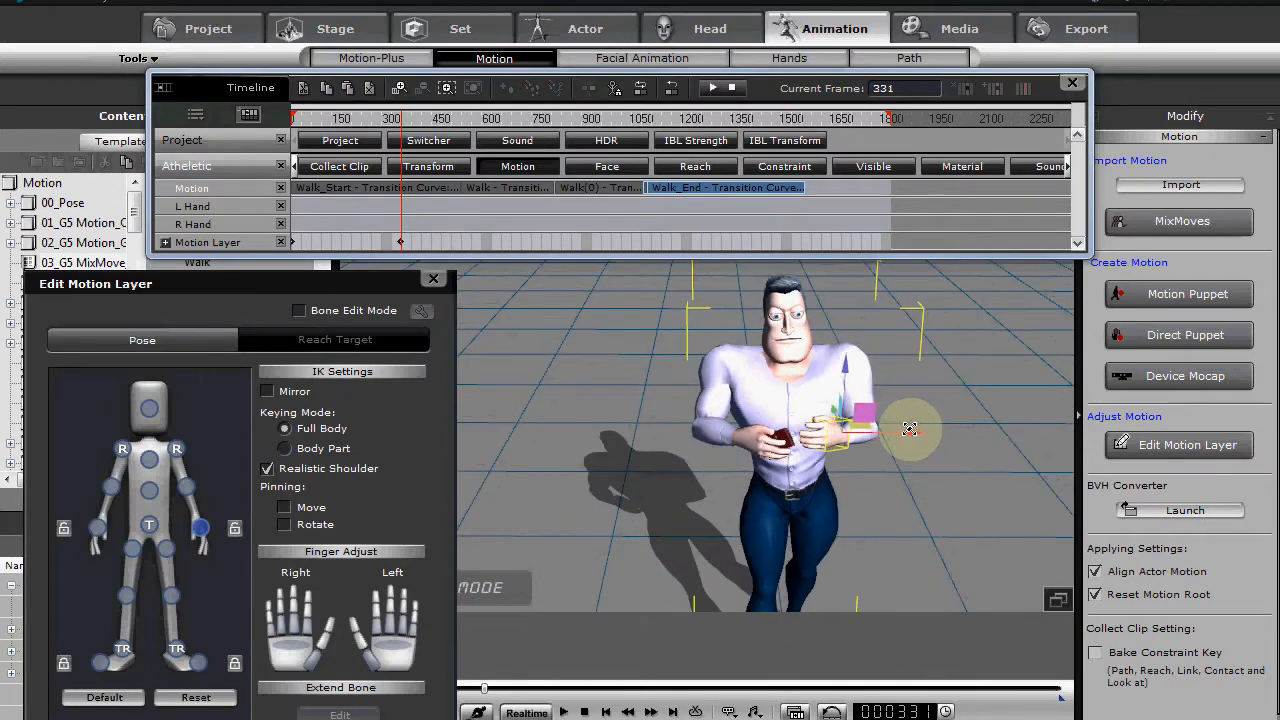
left_click_drag(908, 428, 648, 476)
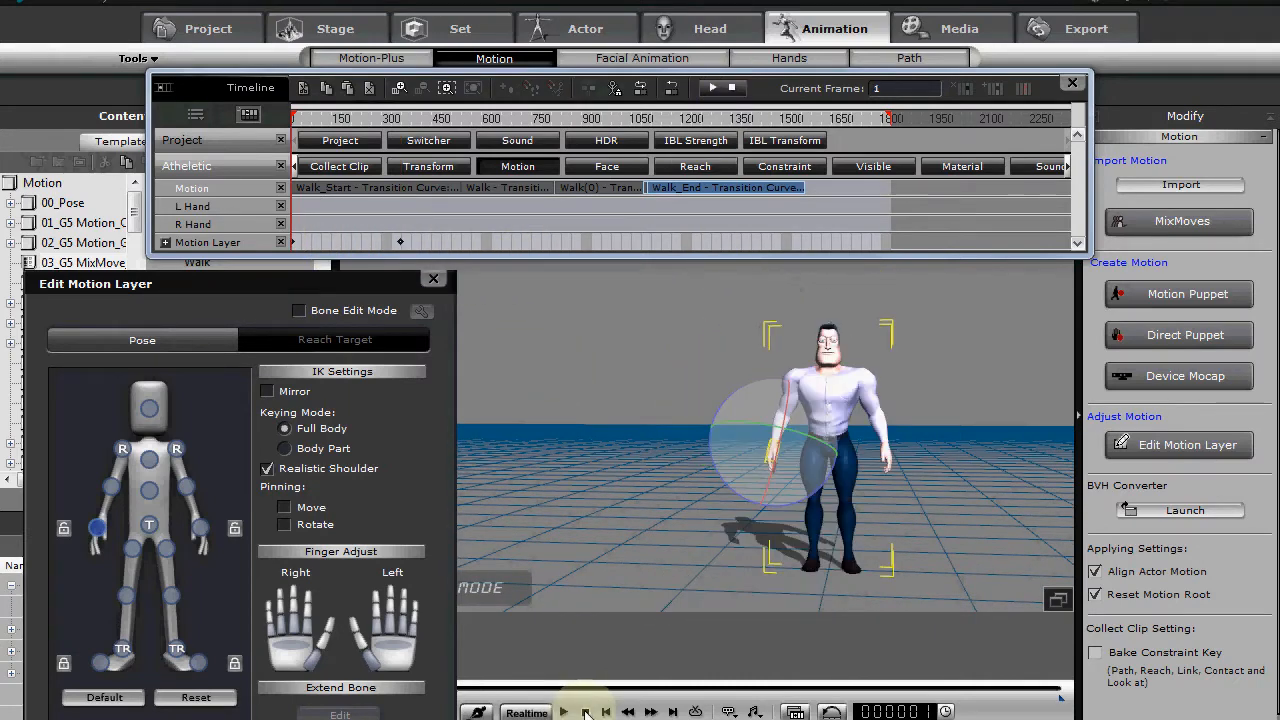
- Replay the walk and stop at the frame just before the phone raise
left_click(528, 712)
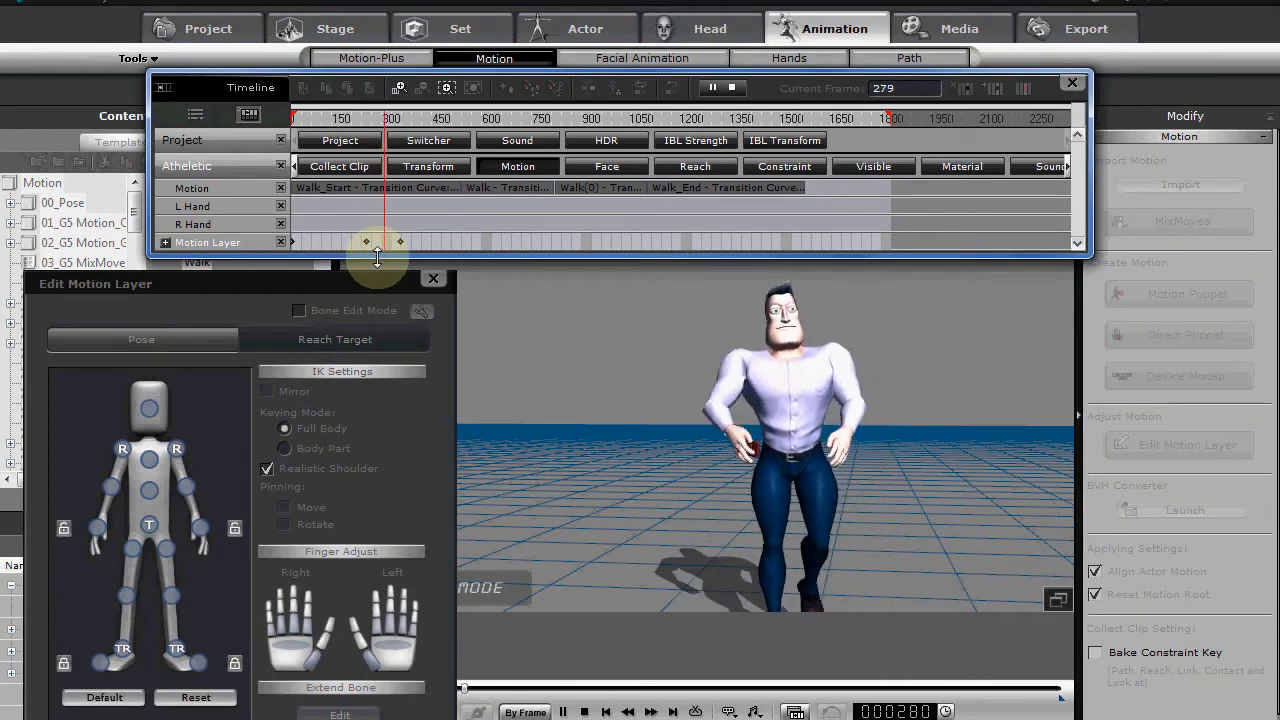
left_click(722, 88)
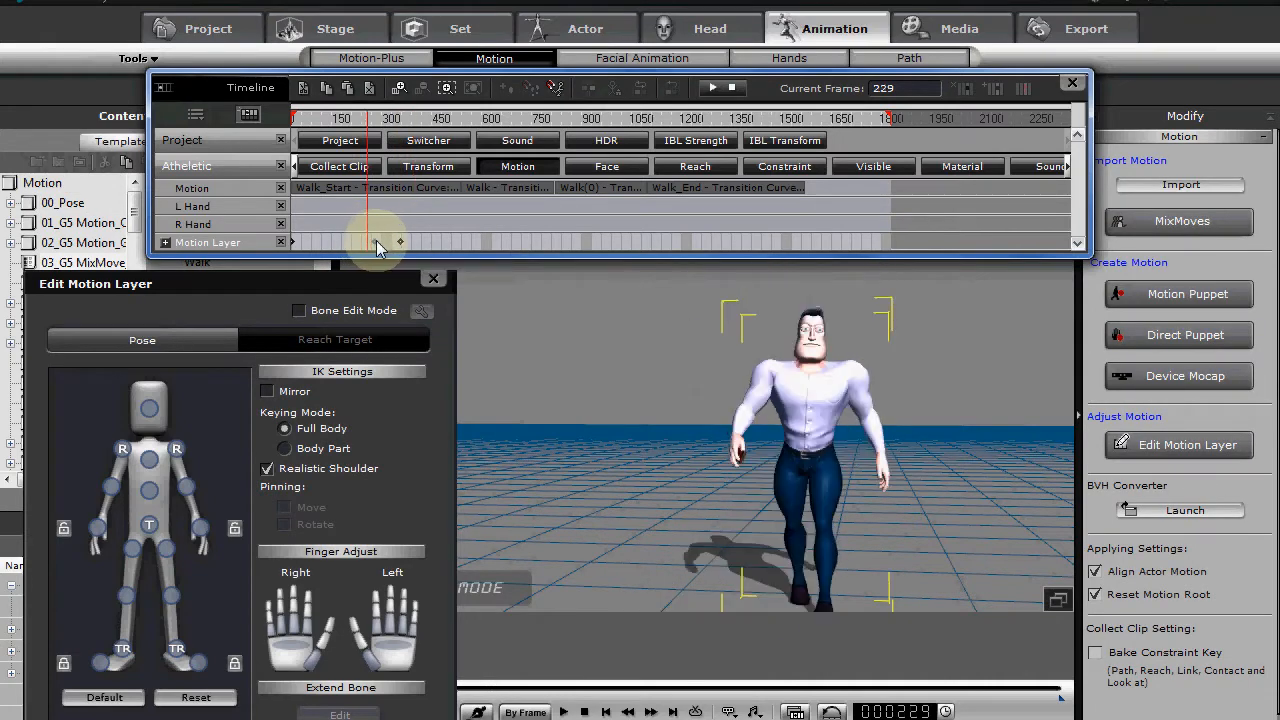
left_click(714, 88)
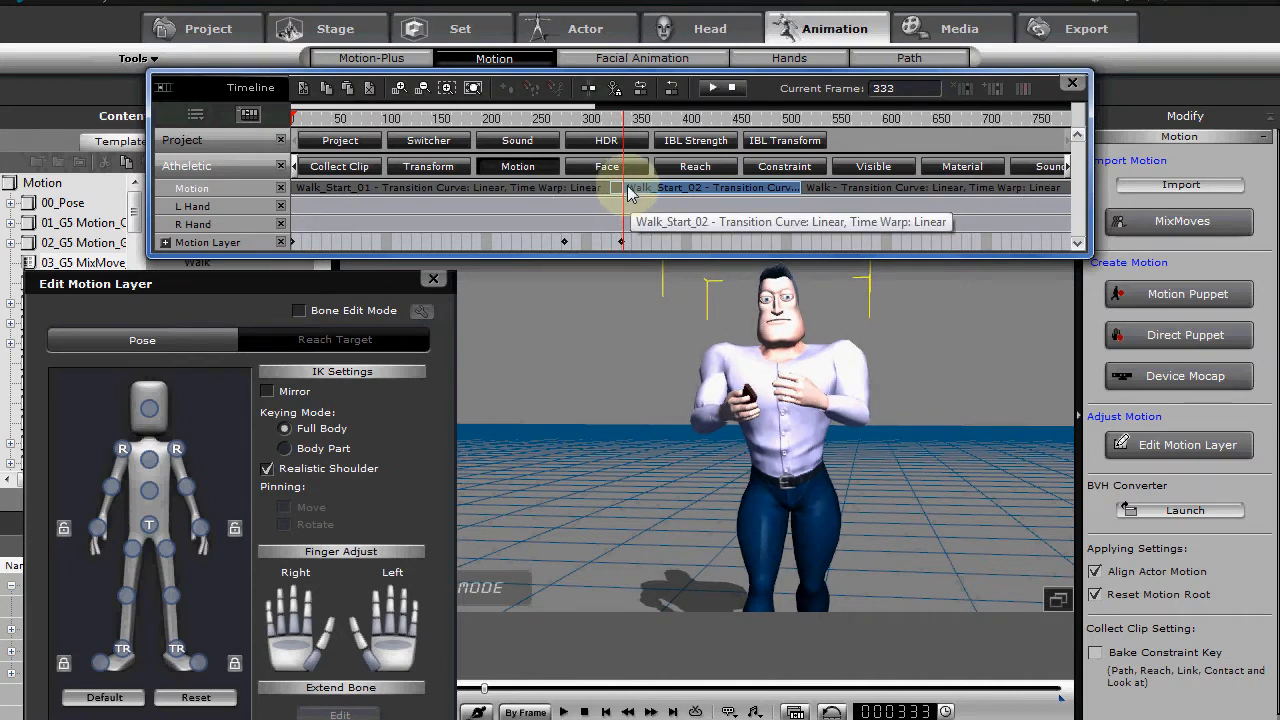
- Remove the right-arm motion from the Walk_Start_02 clip and preview the held phone pose
right_click(630, 190)
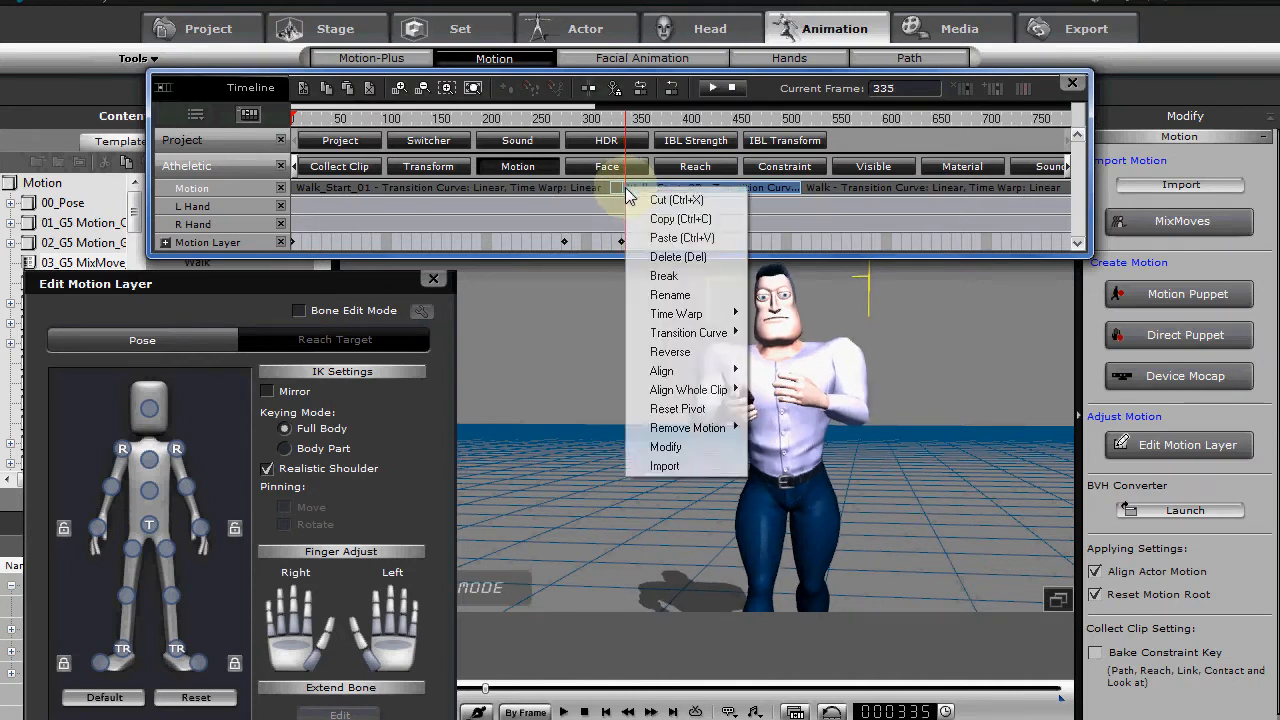
mouse_move(688, 428)
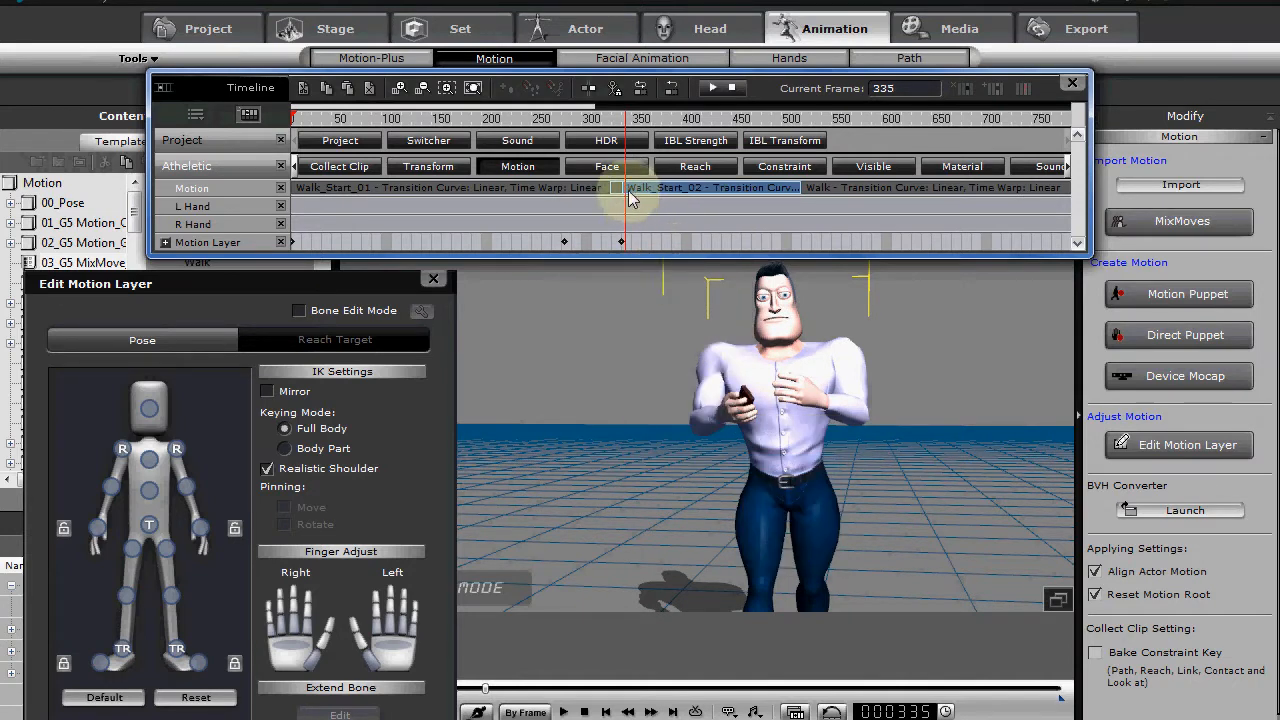
right_click(640, 188)
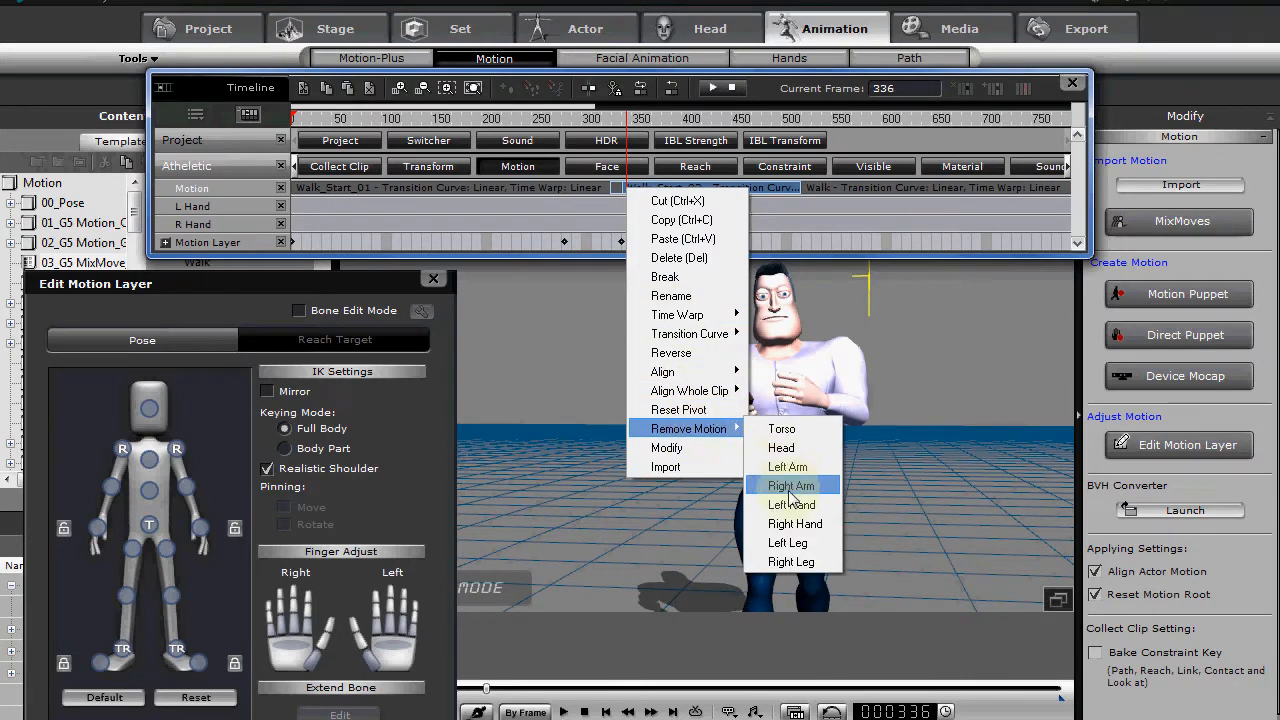
left_click(792, 486)
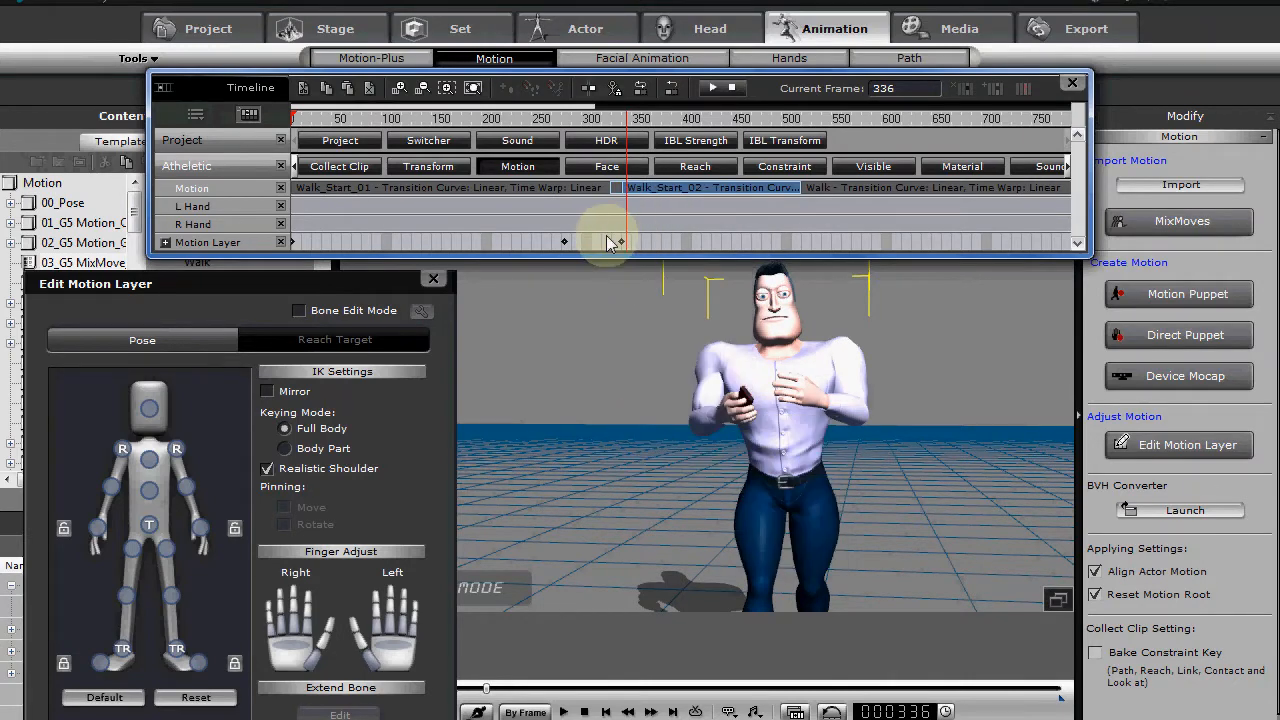
left_click(574, 712)
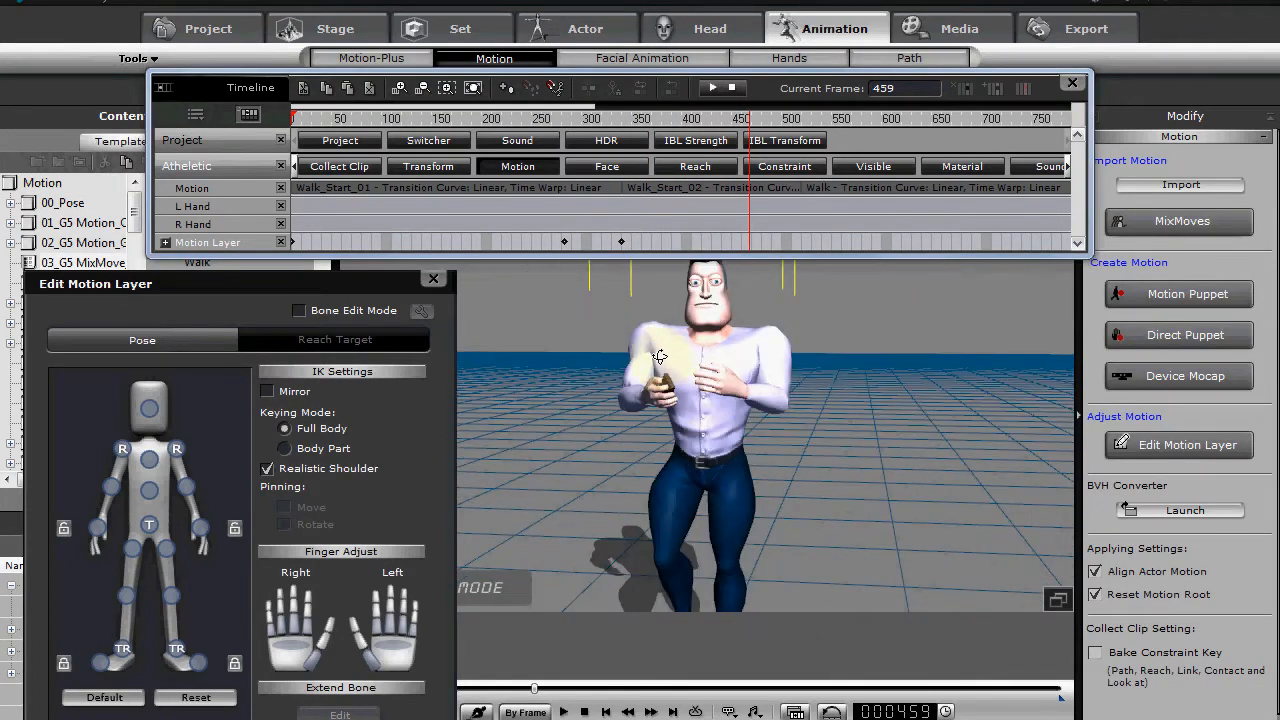
mouse_move(622, 242)
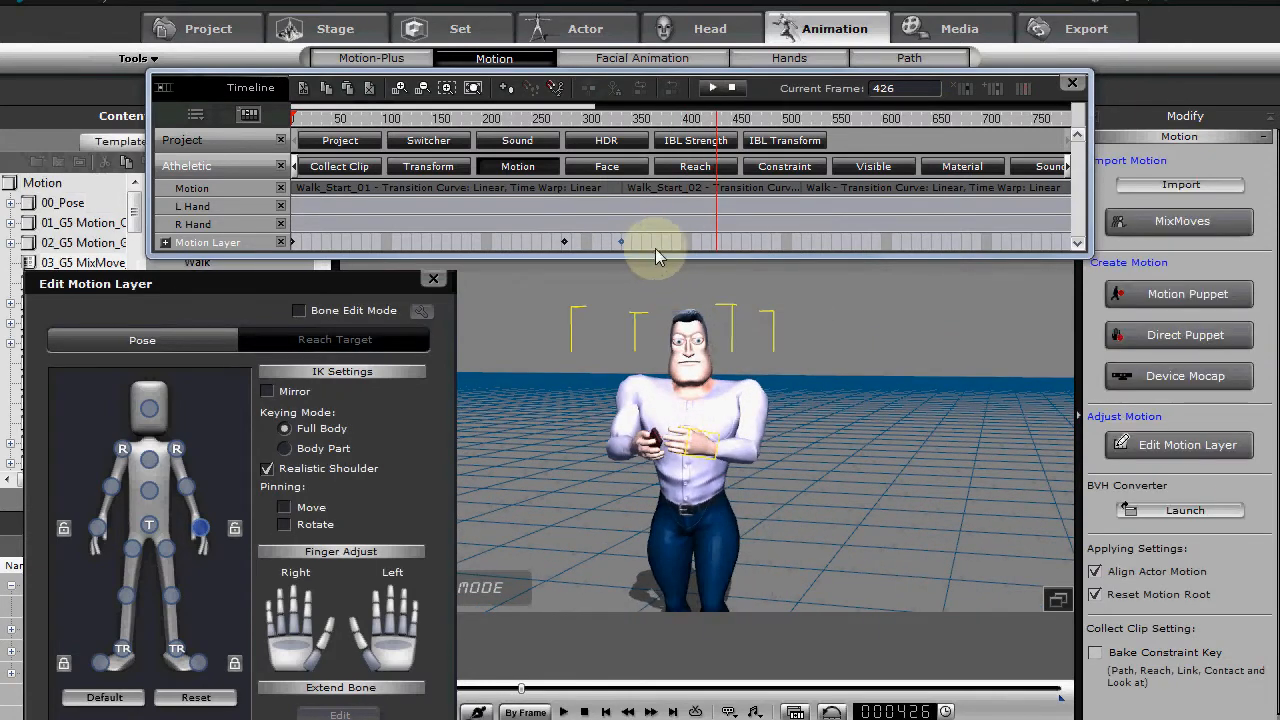
mouse_move(728, 328)
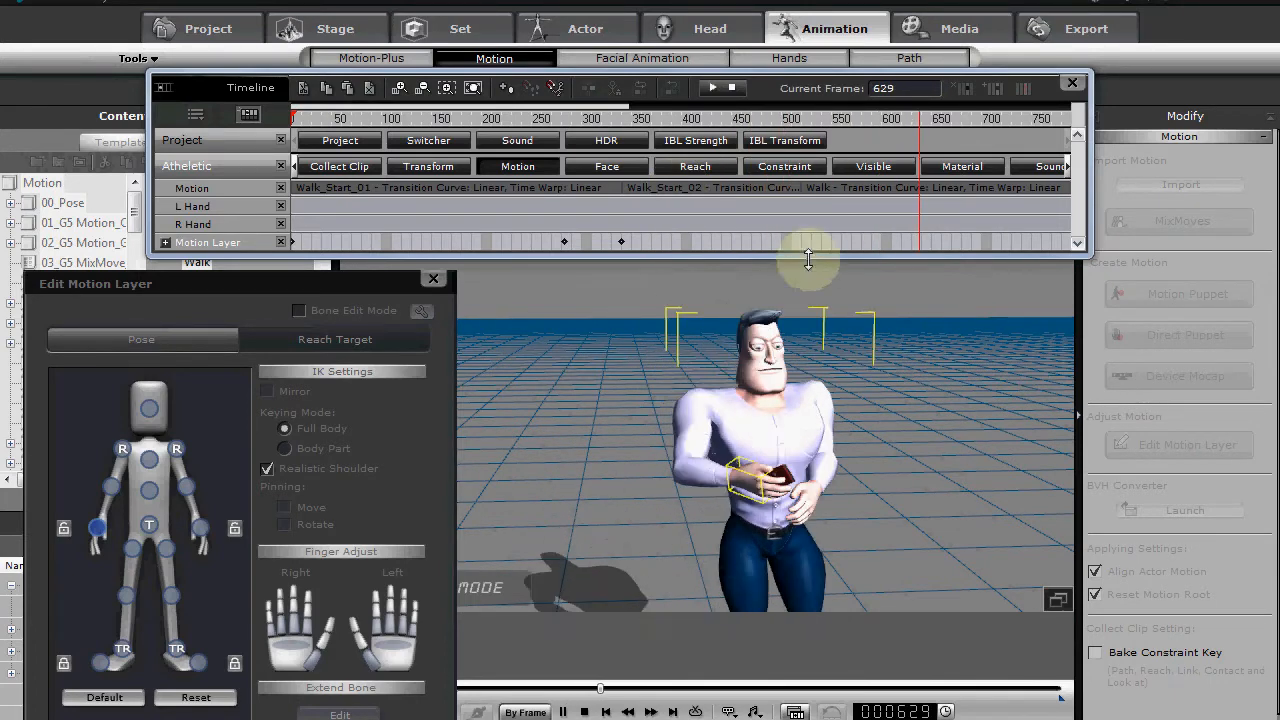
- Scrub to where the phone lowers and move a motion-layer arm key to a later frame
left_click_drag(808, 242, 792, 200)
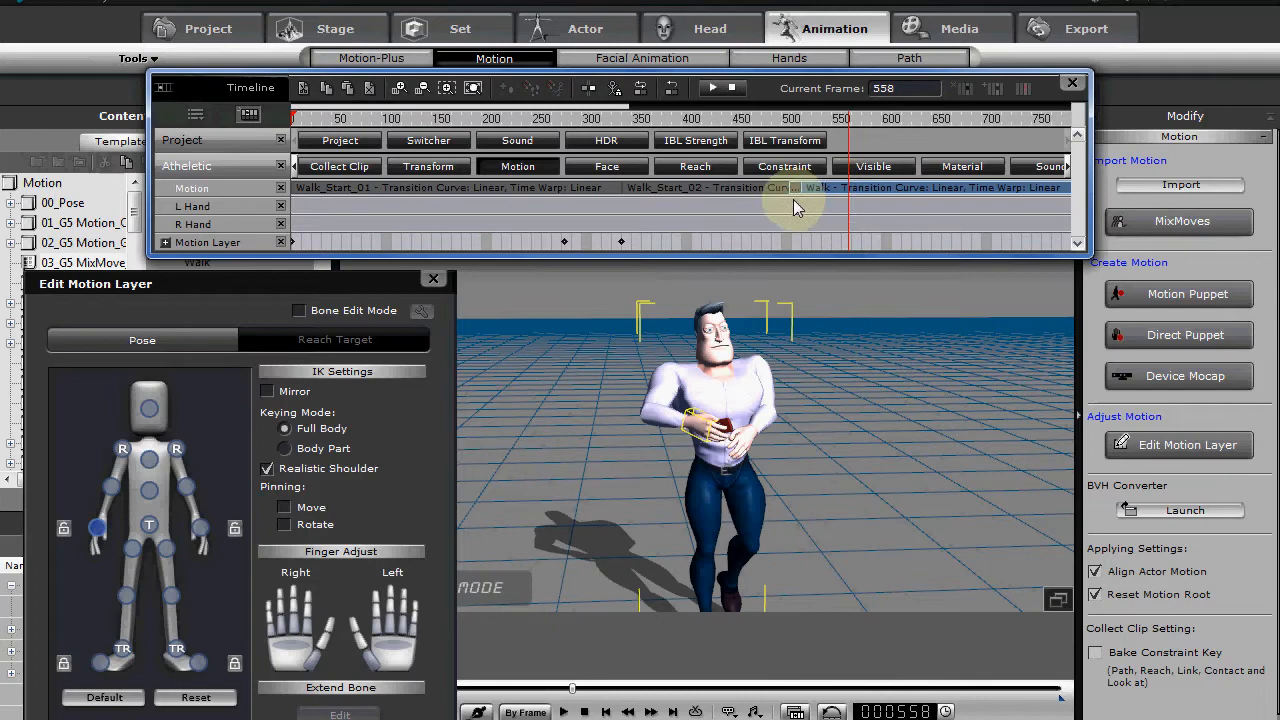
mouse_move(780, 212)
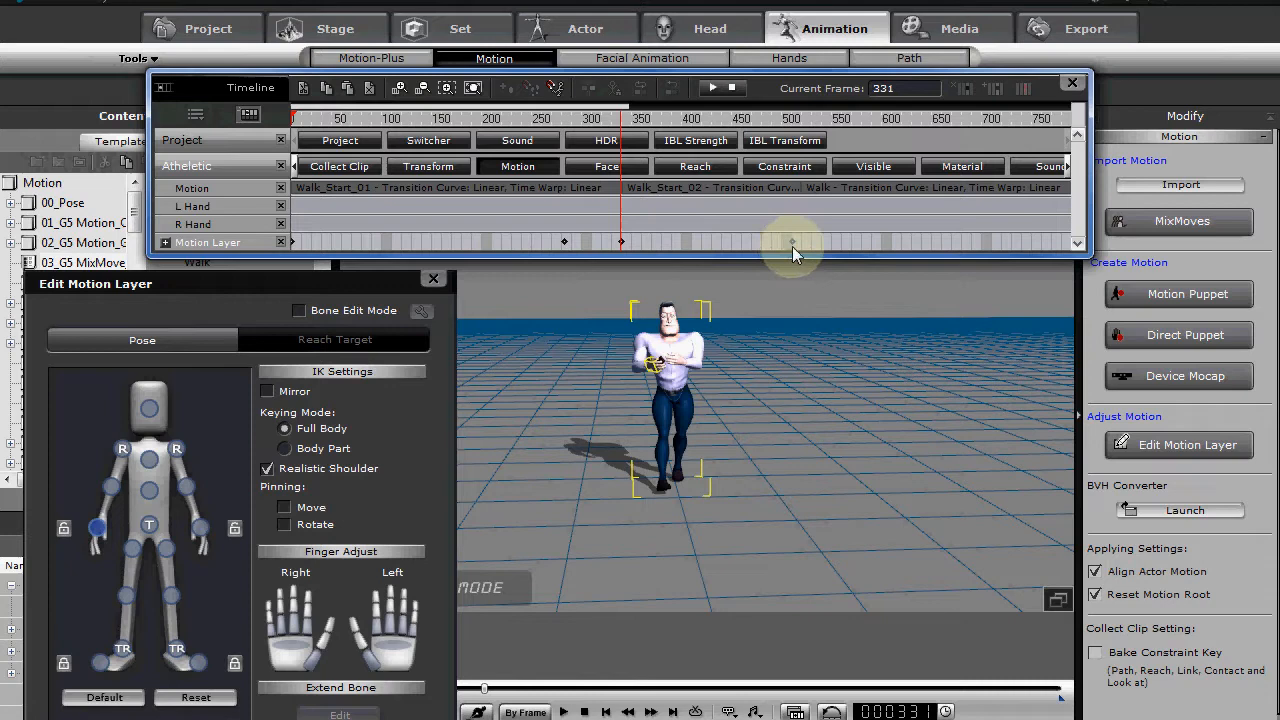
left_click_drag(792, 244, 860, 244)
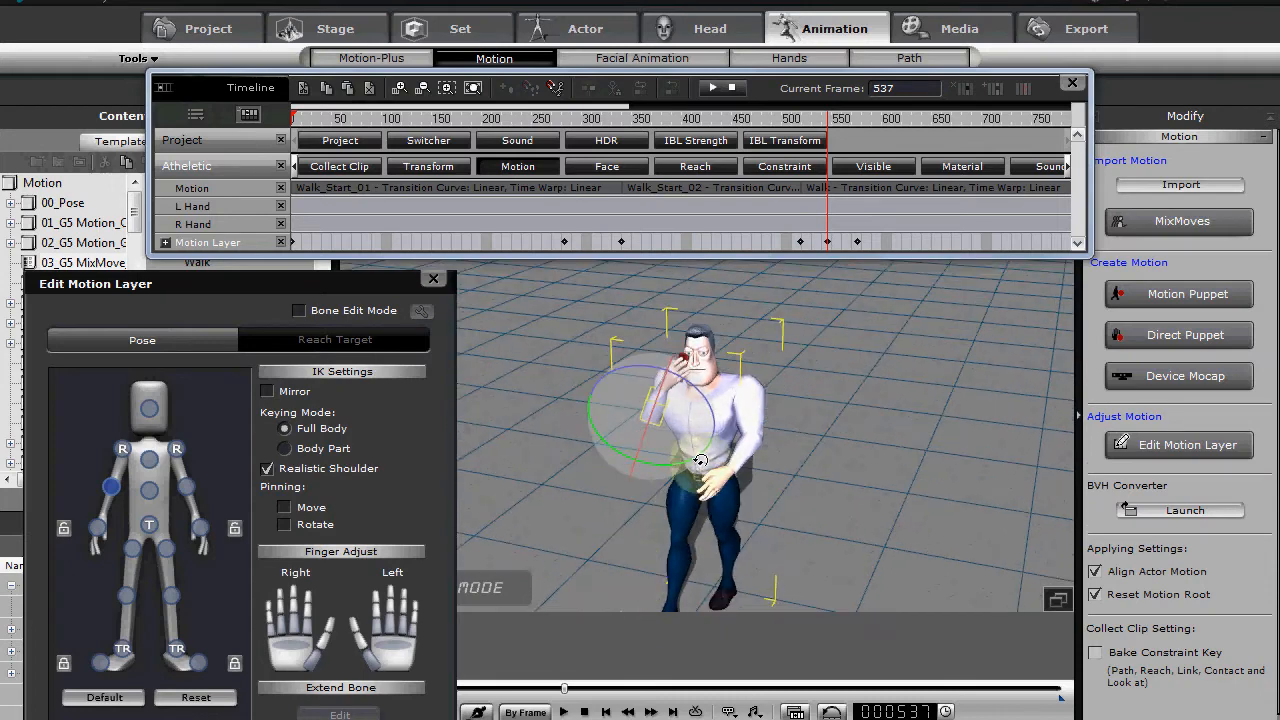
- Select the avatar's hand IK effector to repose the arm at frame 537
left_click(110, 516)
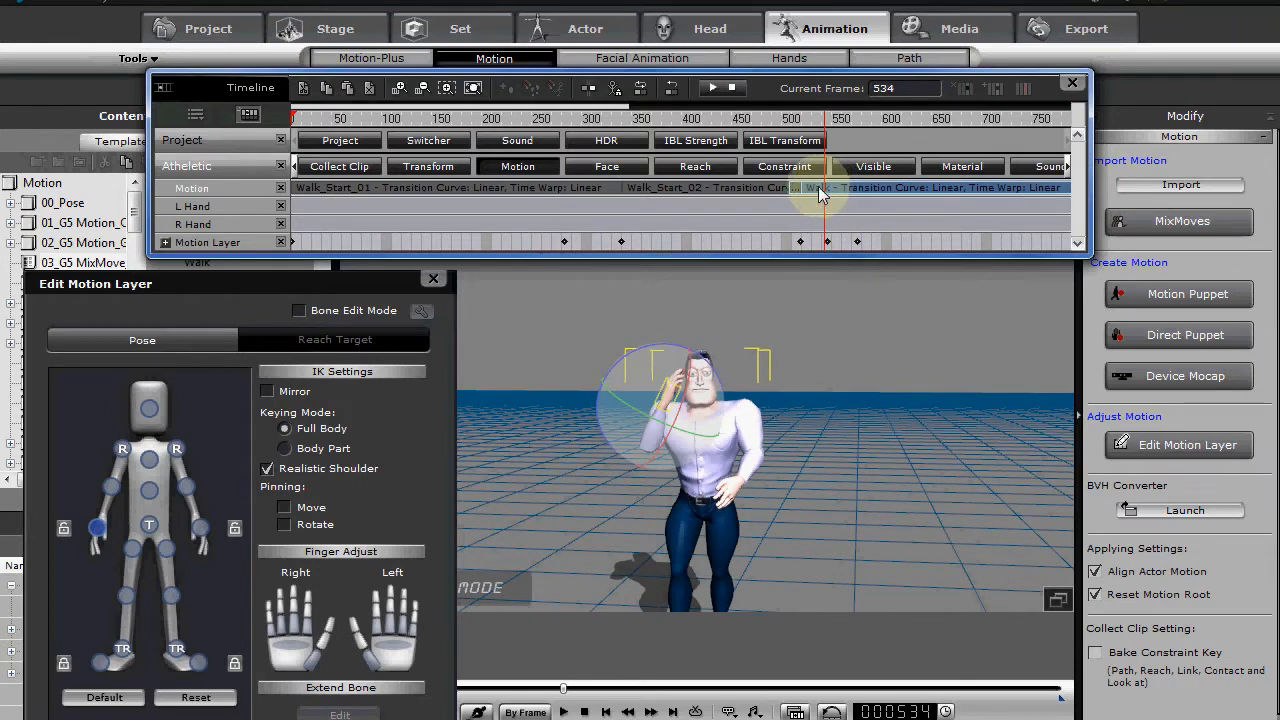
- Remove the right-arm motion from the Walk clip and scrub to frame 567 to check
right_click(824, 188)
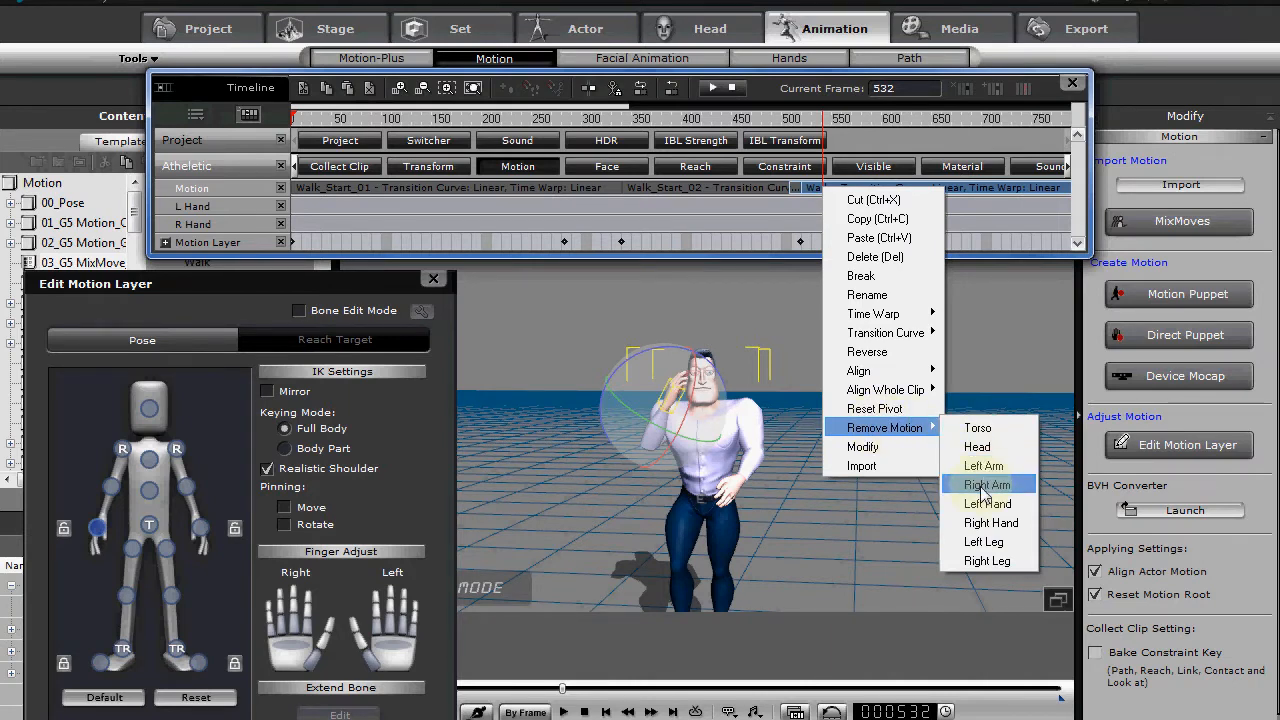
left_click(988, 484)
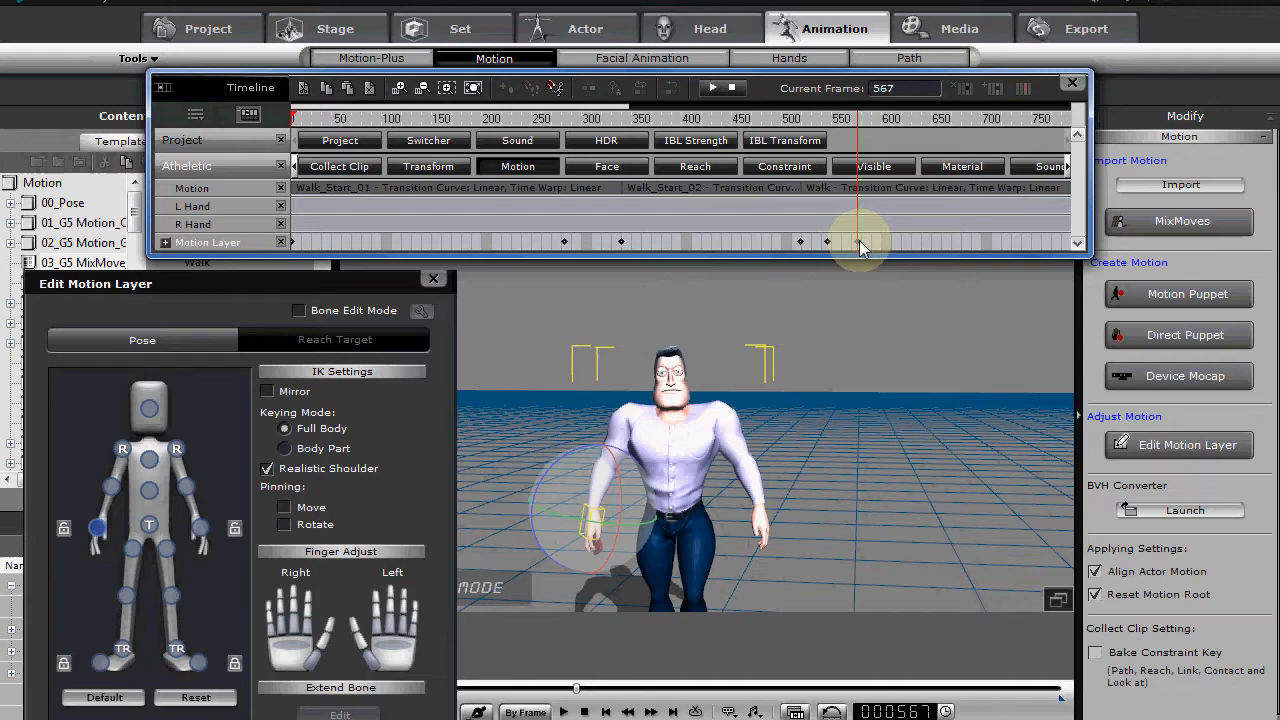
left_click_drag(862, 248, 826, 248)
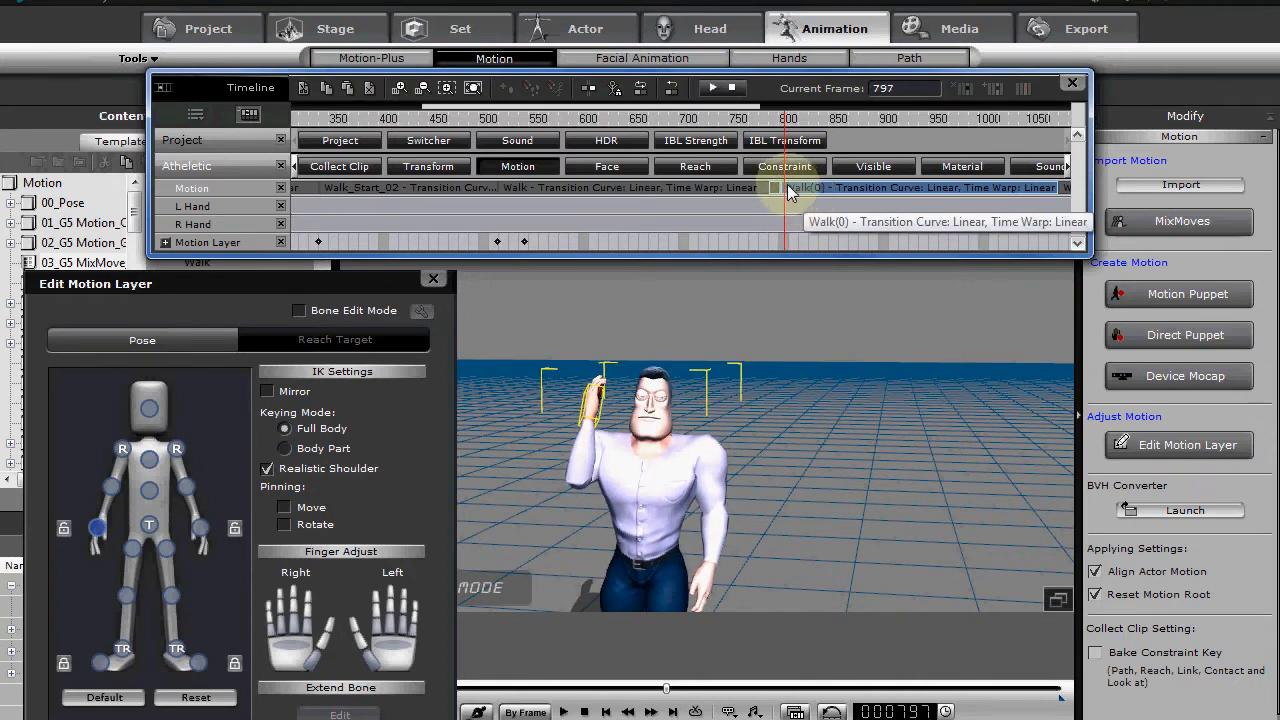
- Rotate the right hand up to the ear near frame 814 and preview the result
right_click(790, 188)
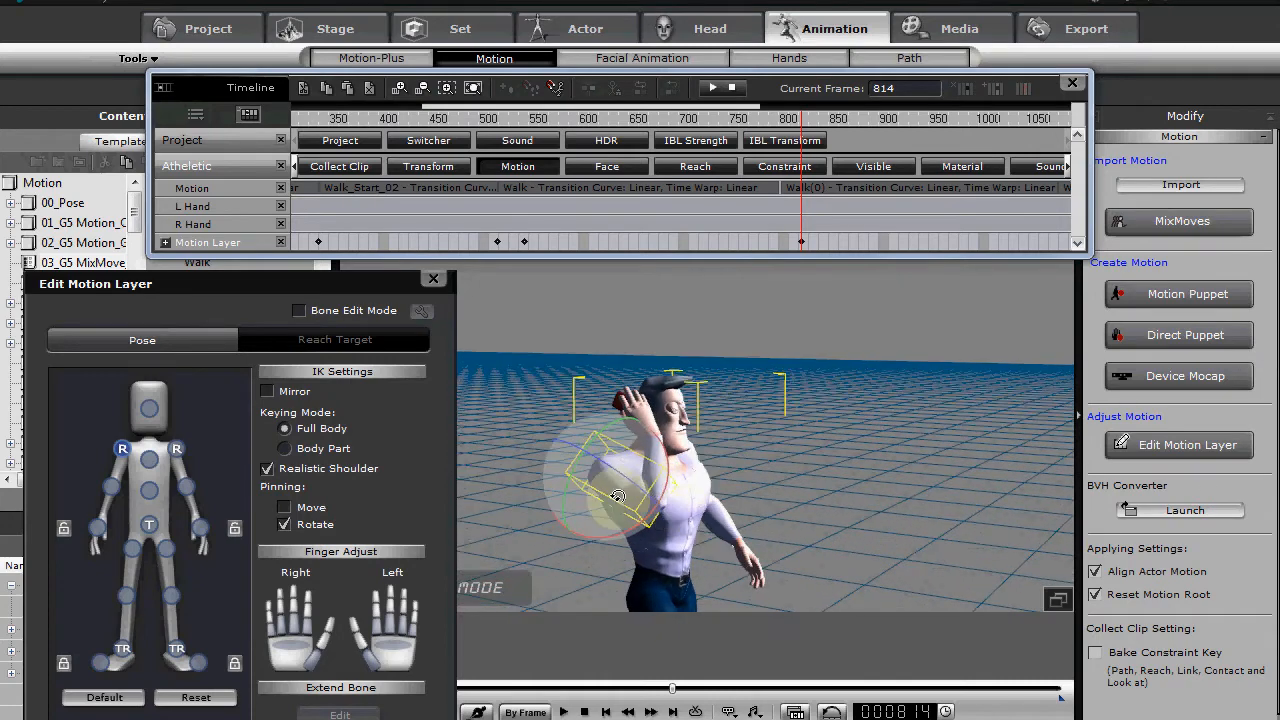
left_click_drag(616, 496, 658, 506)
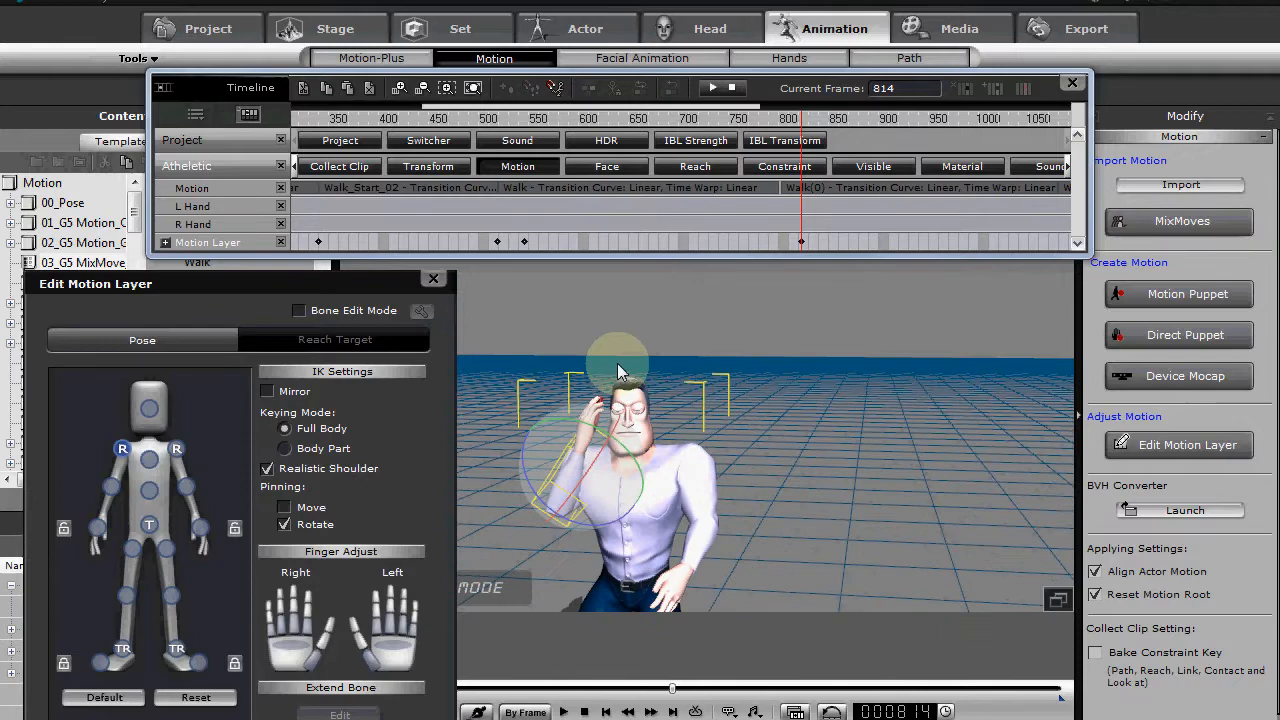
left_click(576, 712)
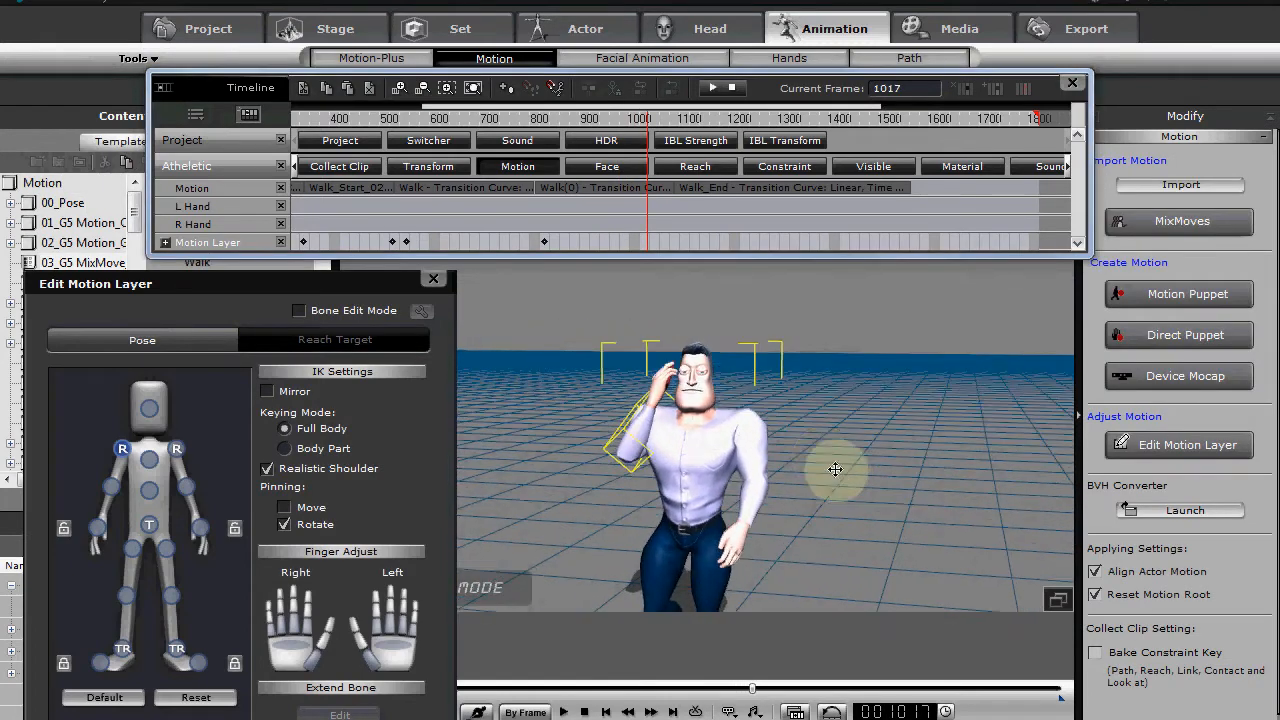
left_click(576, 710)
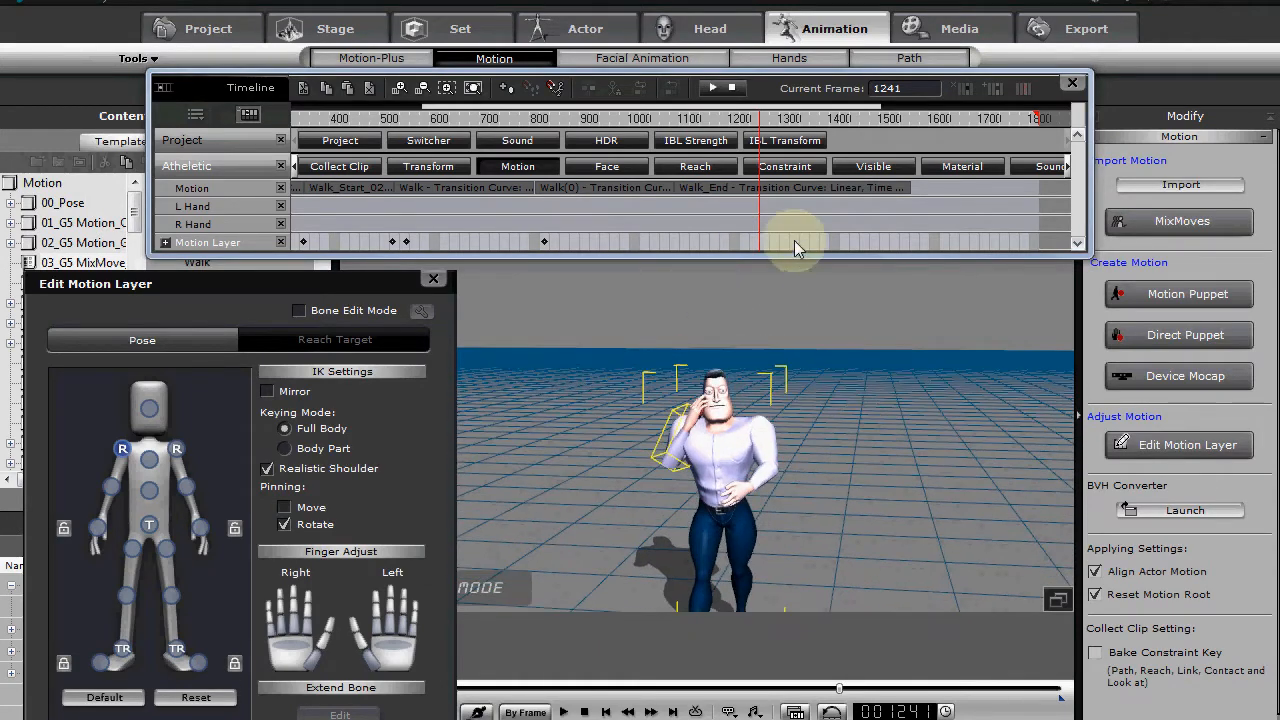
left_click_drag(760, 240, 748, 240)
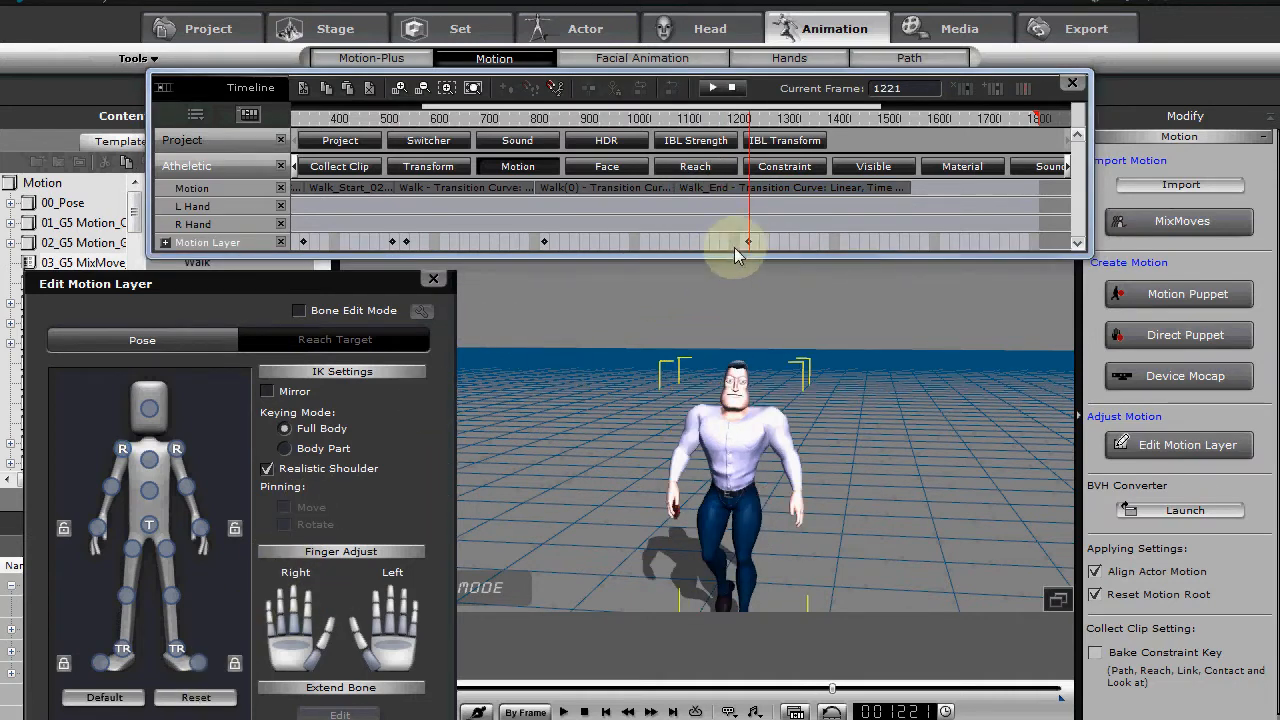
left_click_drag(736, 240, 560, 240)
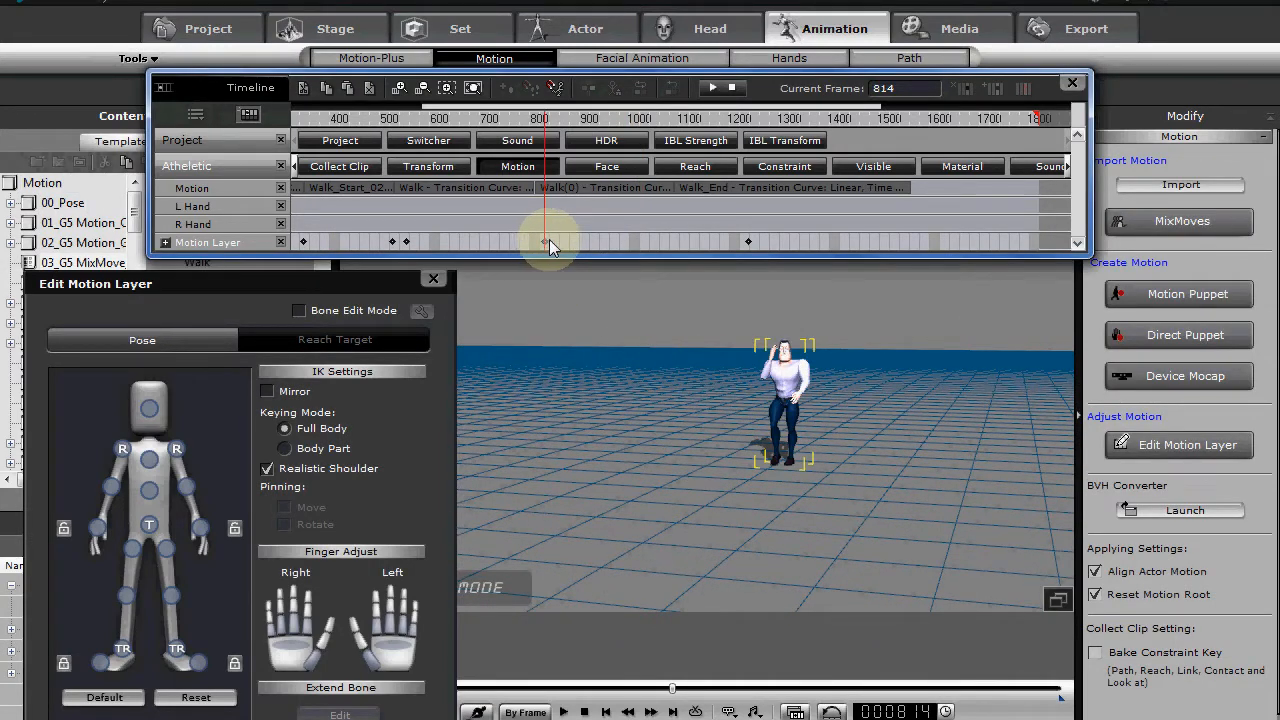
left_click_drag(548, 240, 700, 240)
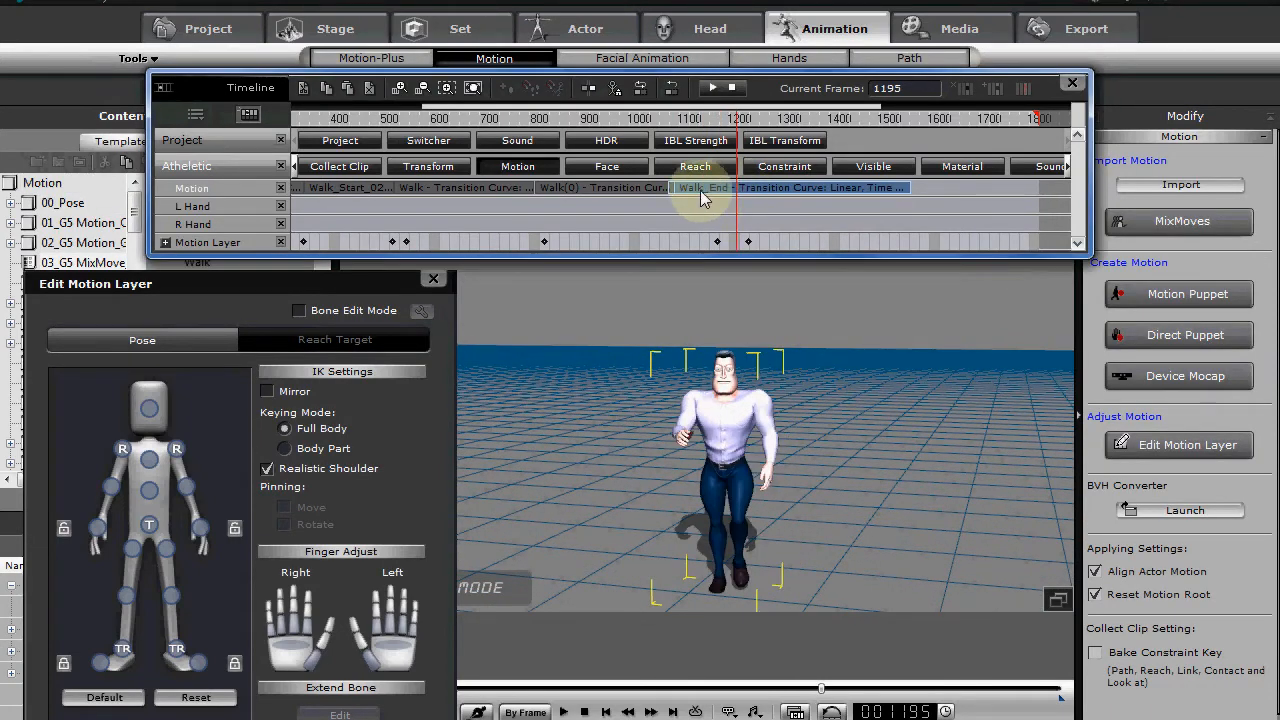
- Break Walk_End at frame 1081 and remove the right-arm motion from its first piece
left_click(722, 88)
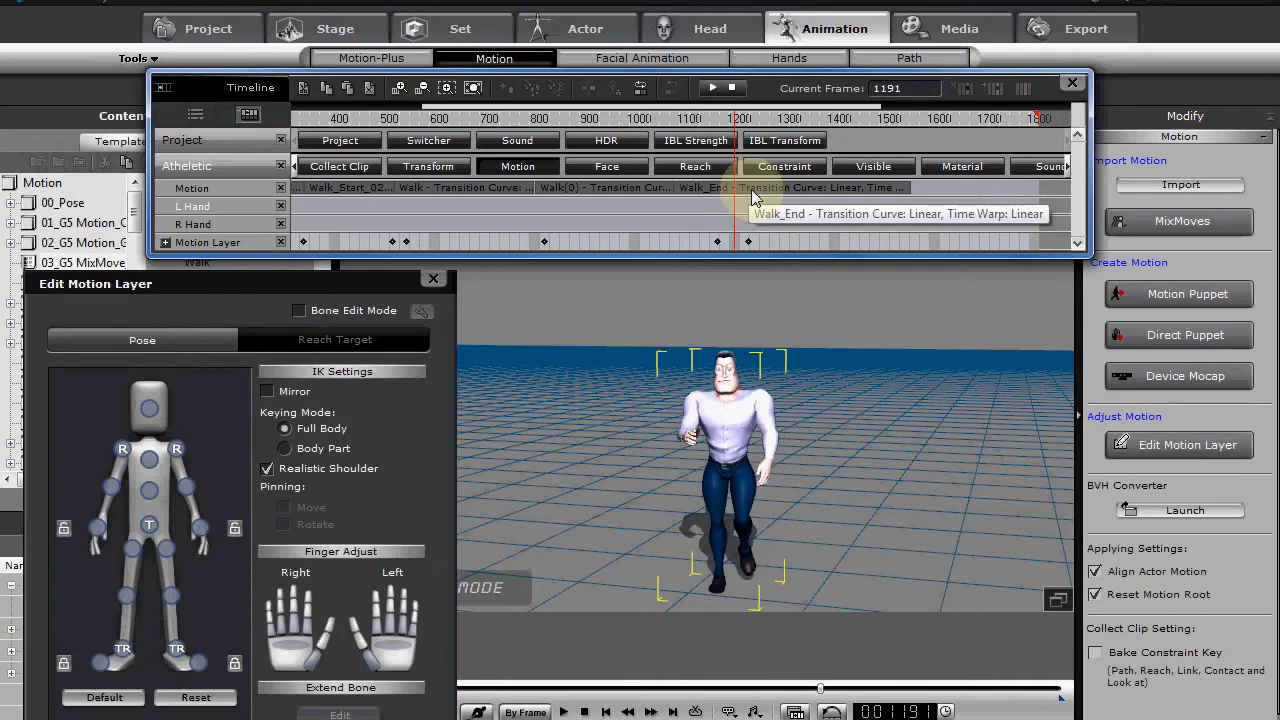
right_click(730, 188)
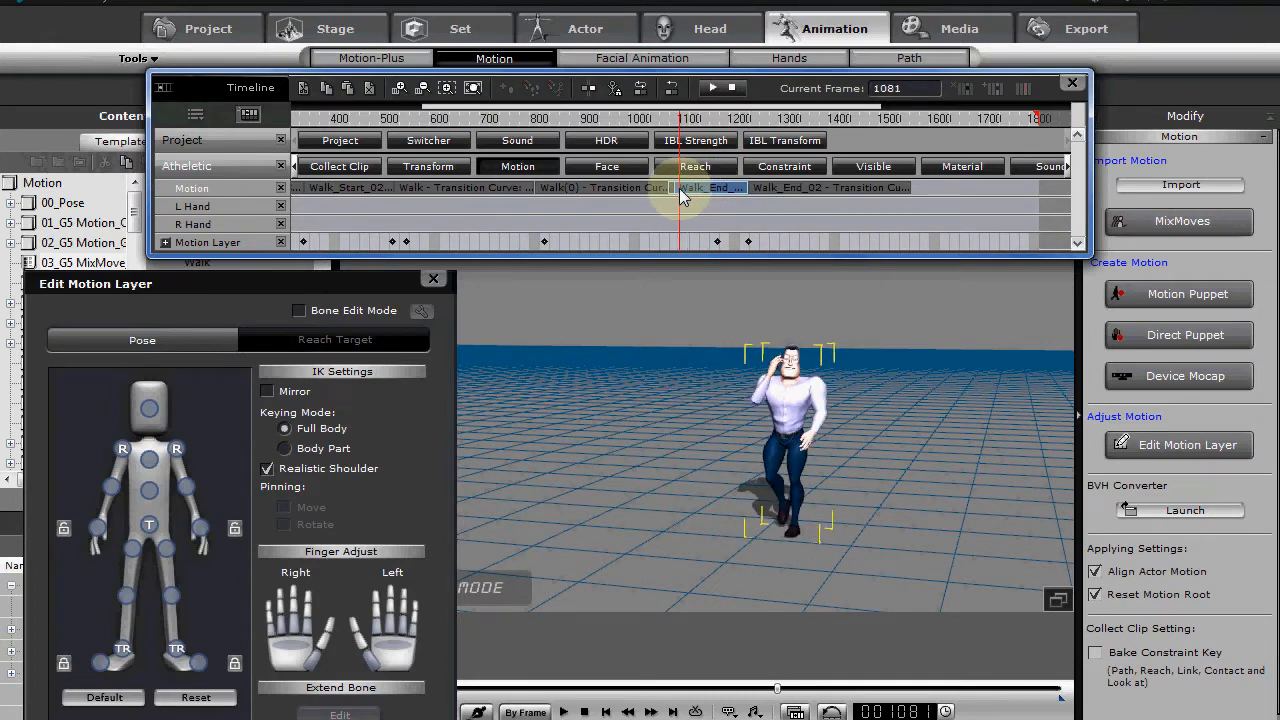
right_click(704, 188)
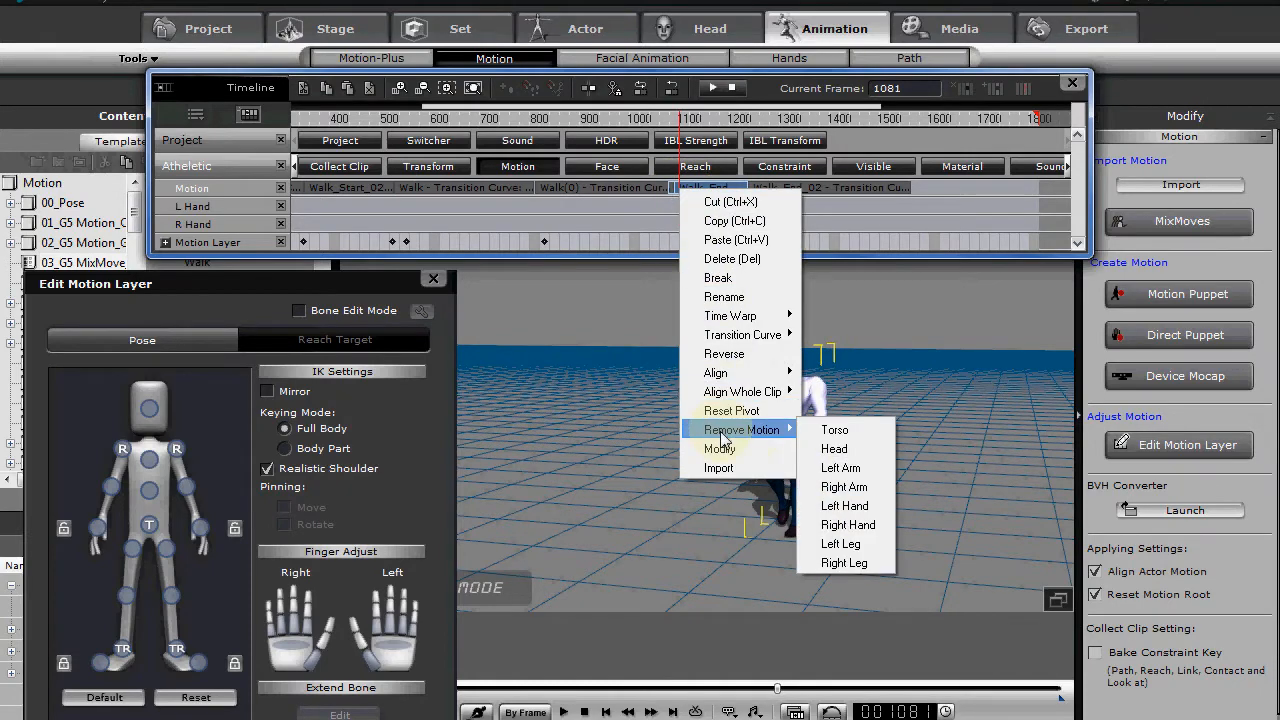
mouse_move(844, 486)
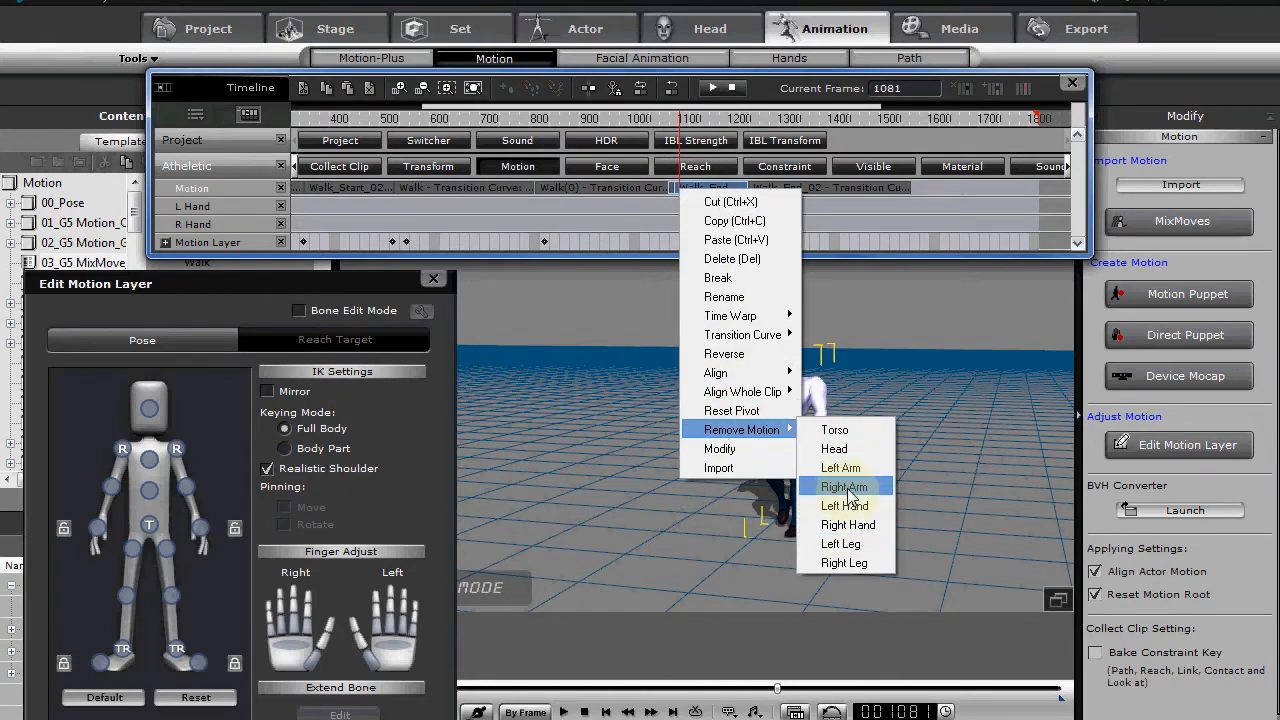
left_click(844, 486)
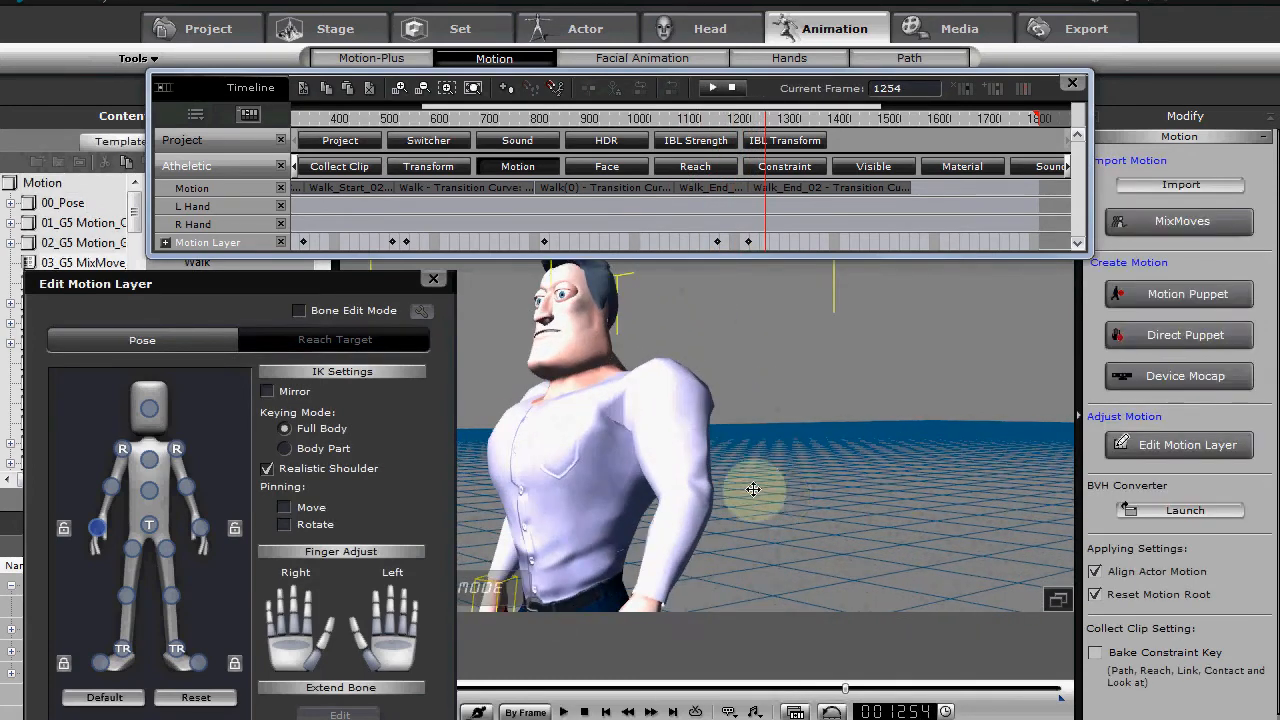
left_click(334, 28)
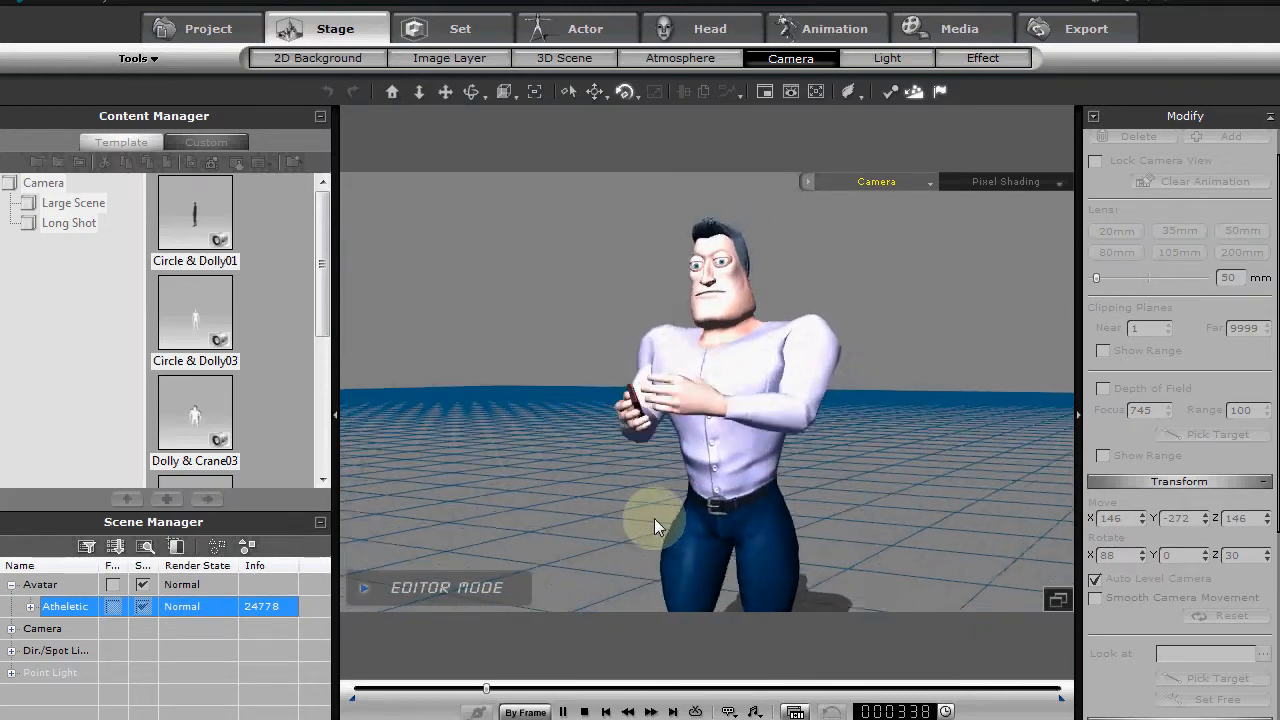
- Review the gesture by scrubbing, then show the avatar's Look At settings near the animation start
left_click_drag(488, 688, 500, 692)
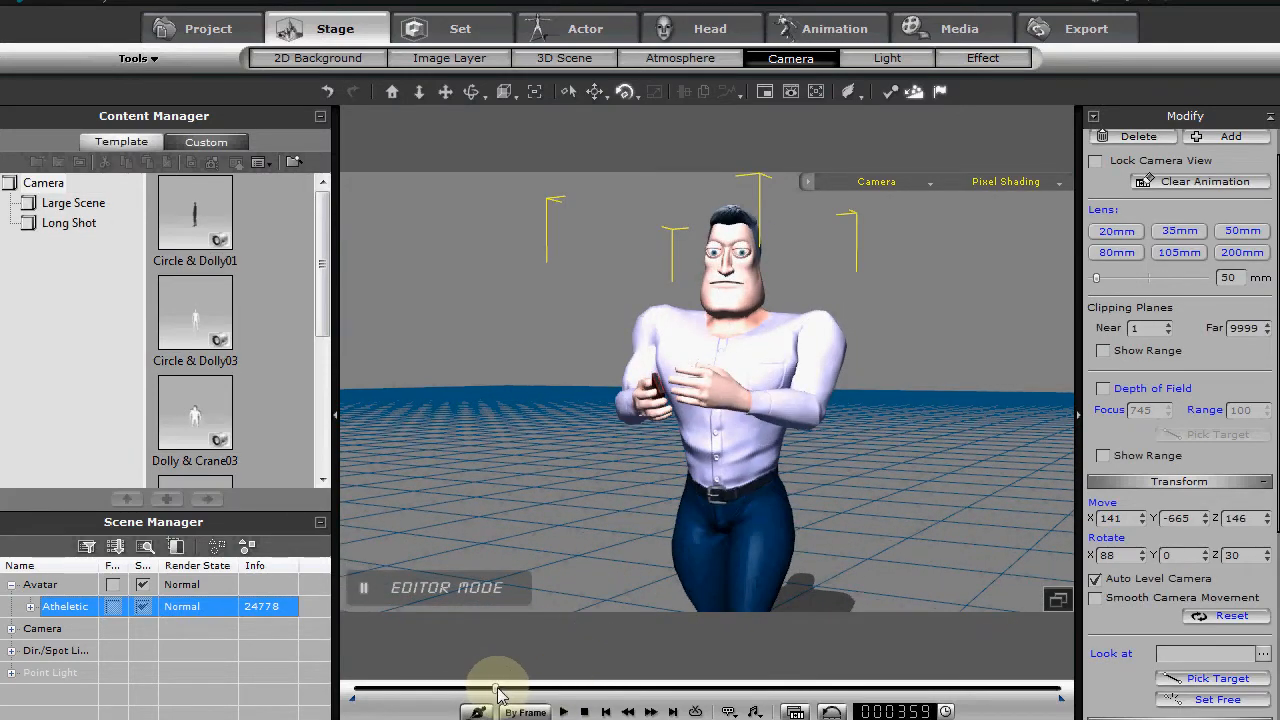
left_click_drag(500, 692, 456, 692)
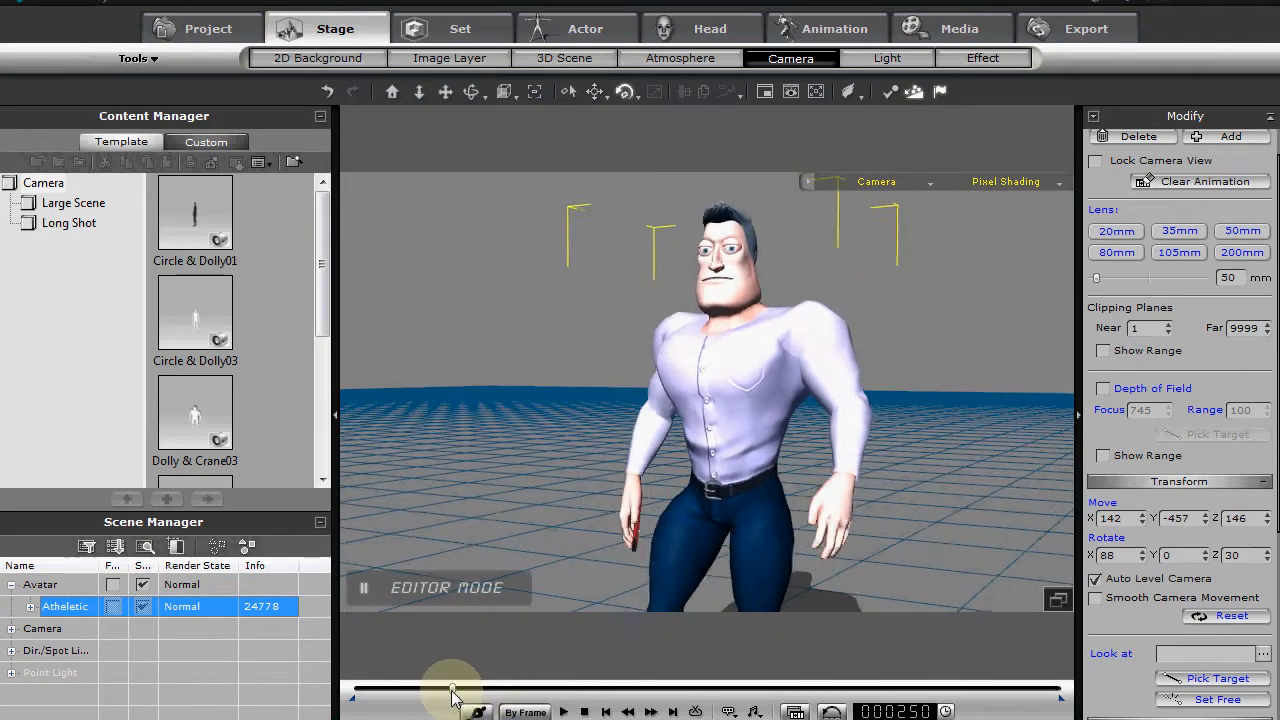
left_click(576, 28)
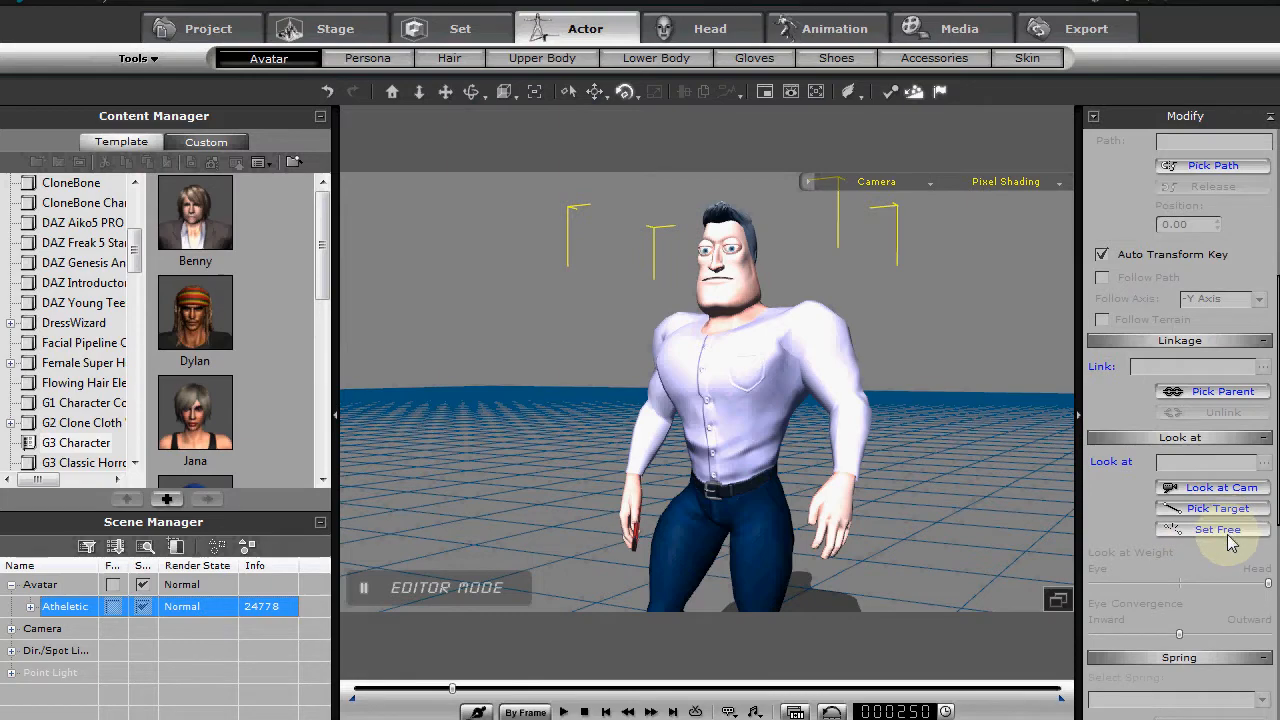
mouse_move(1224, 538)
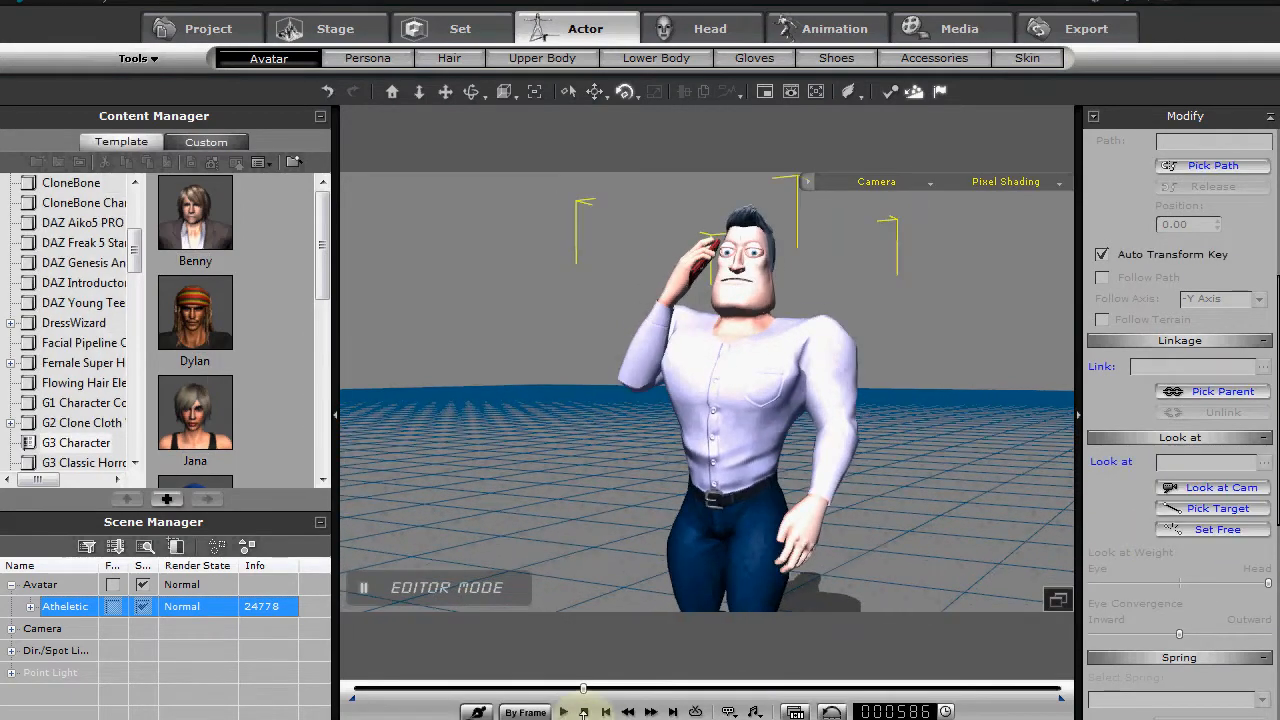
left_click_drag(584, 688, 408, 688)
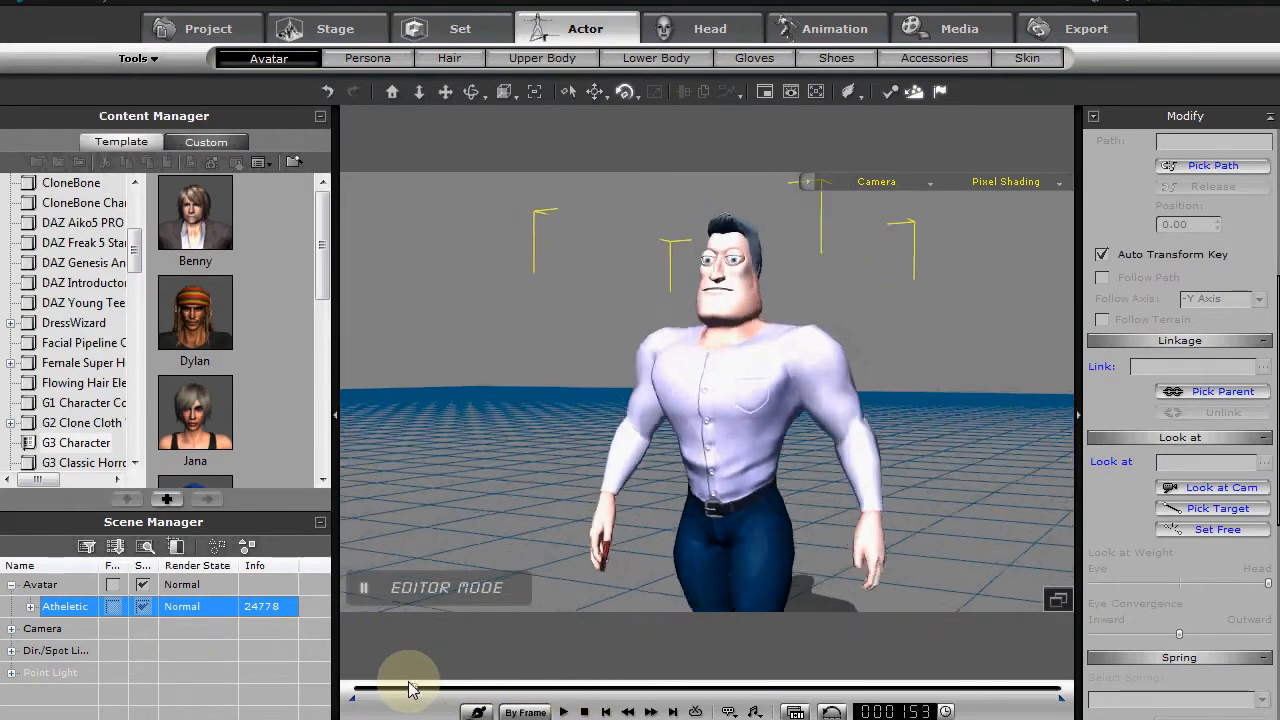
left_click(574, 712)
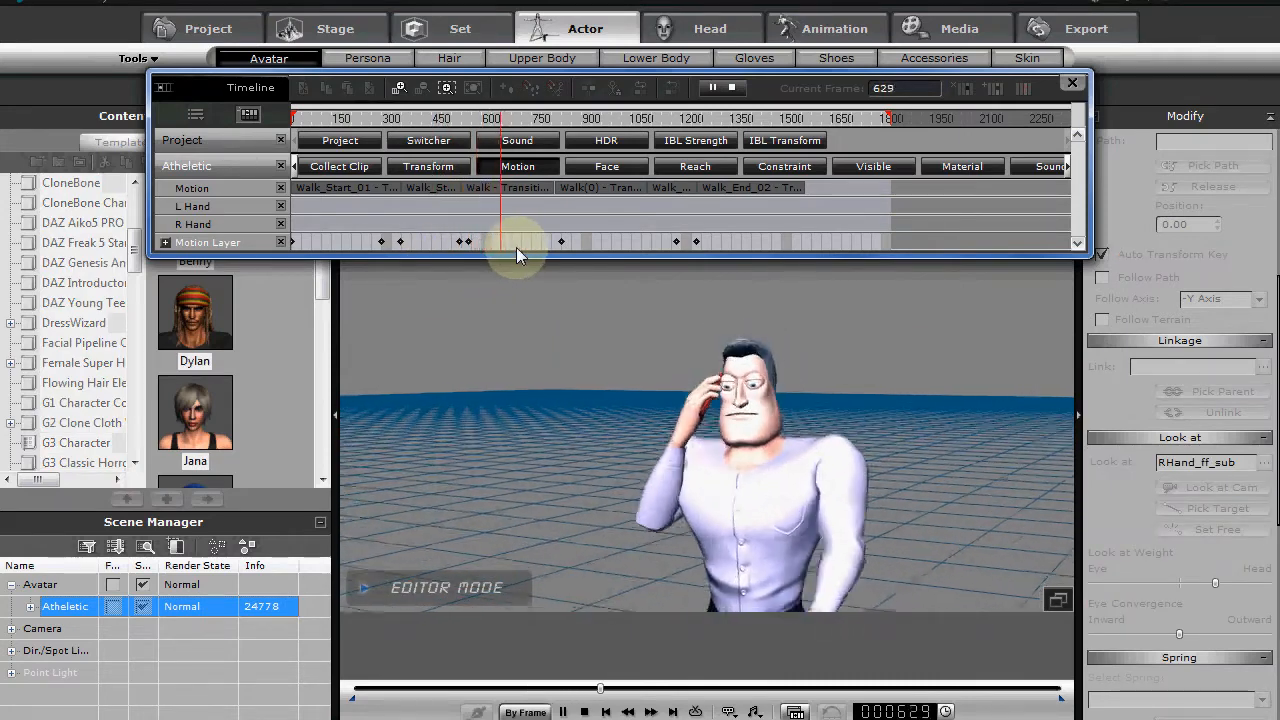
- At frame 676, reposition the right hand in the motion layer so he looks at the phone, then play
left_click(720, 88)
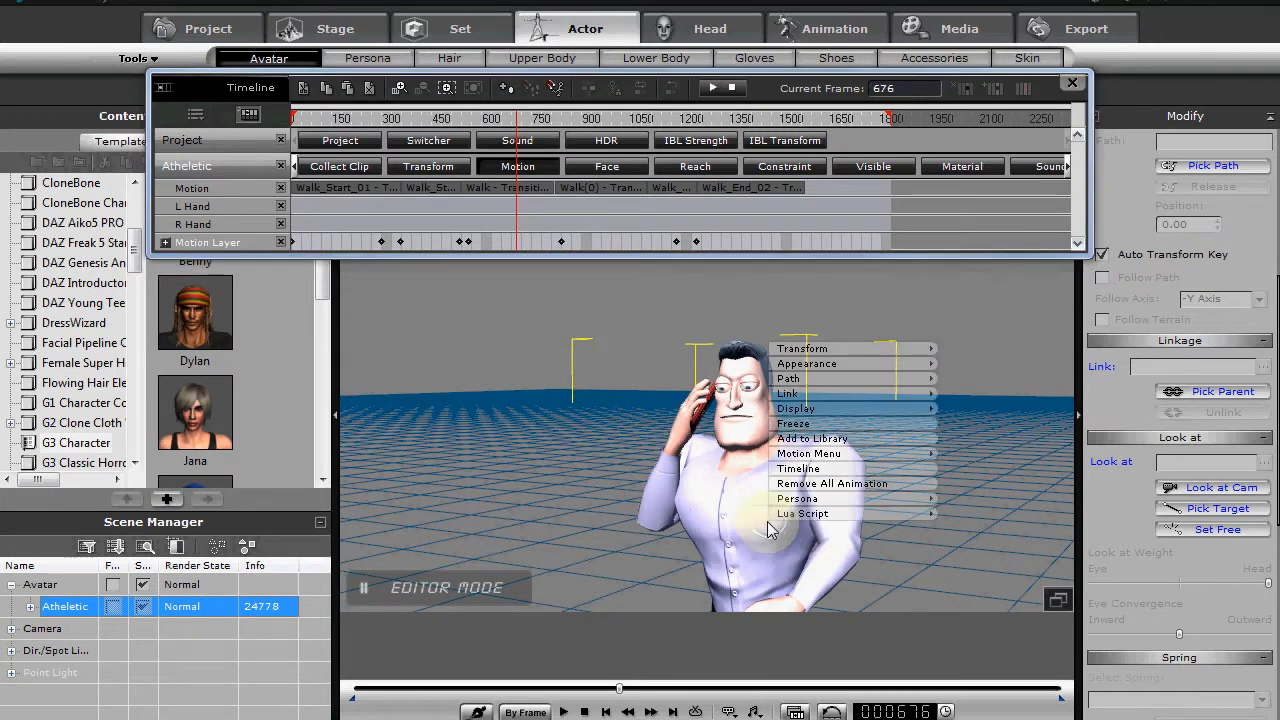
mouse_move(832, 482)
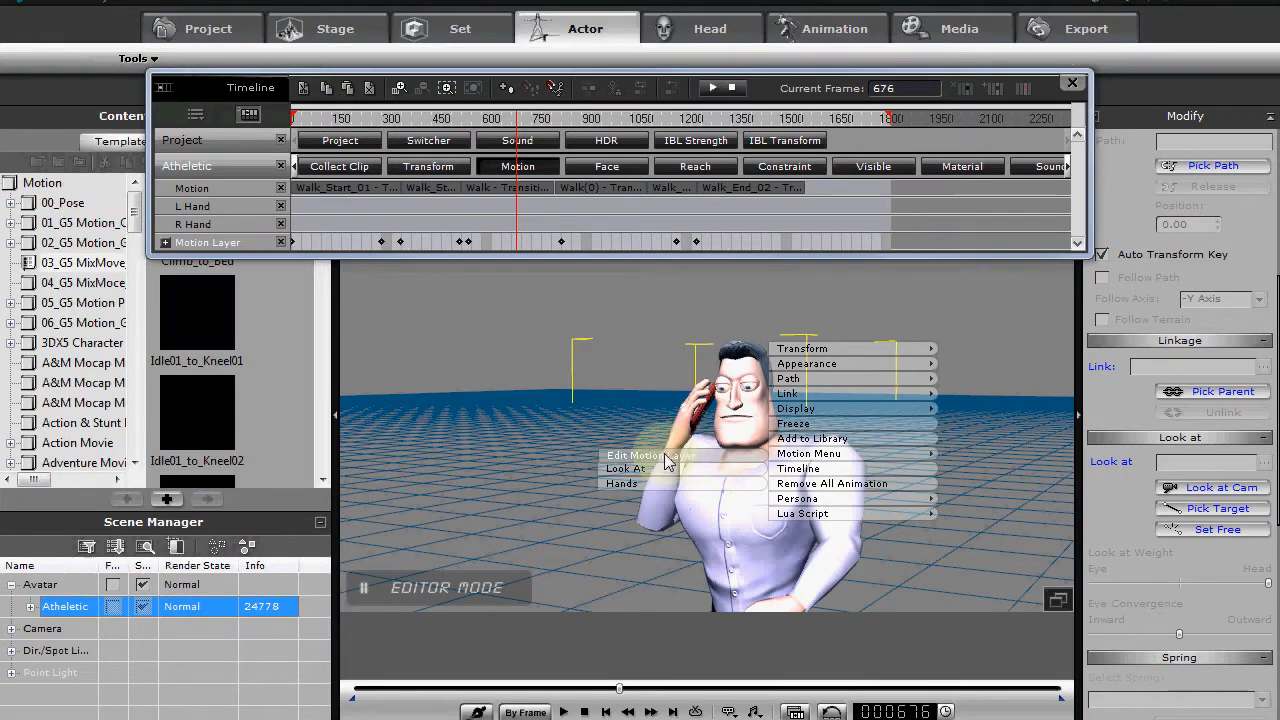
left_click(644, 452)
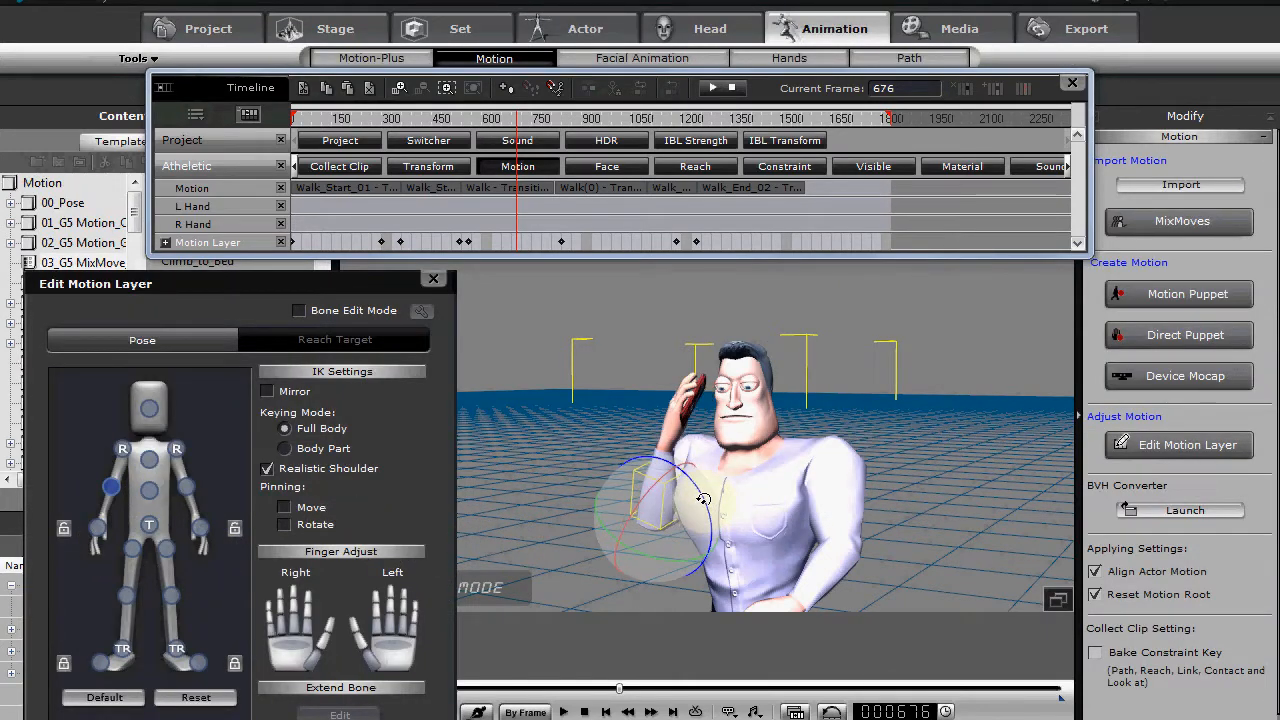
left_click_drag(700, 498, 656, 556)
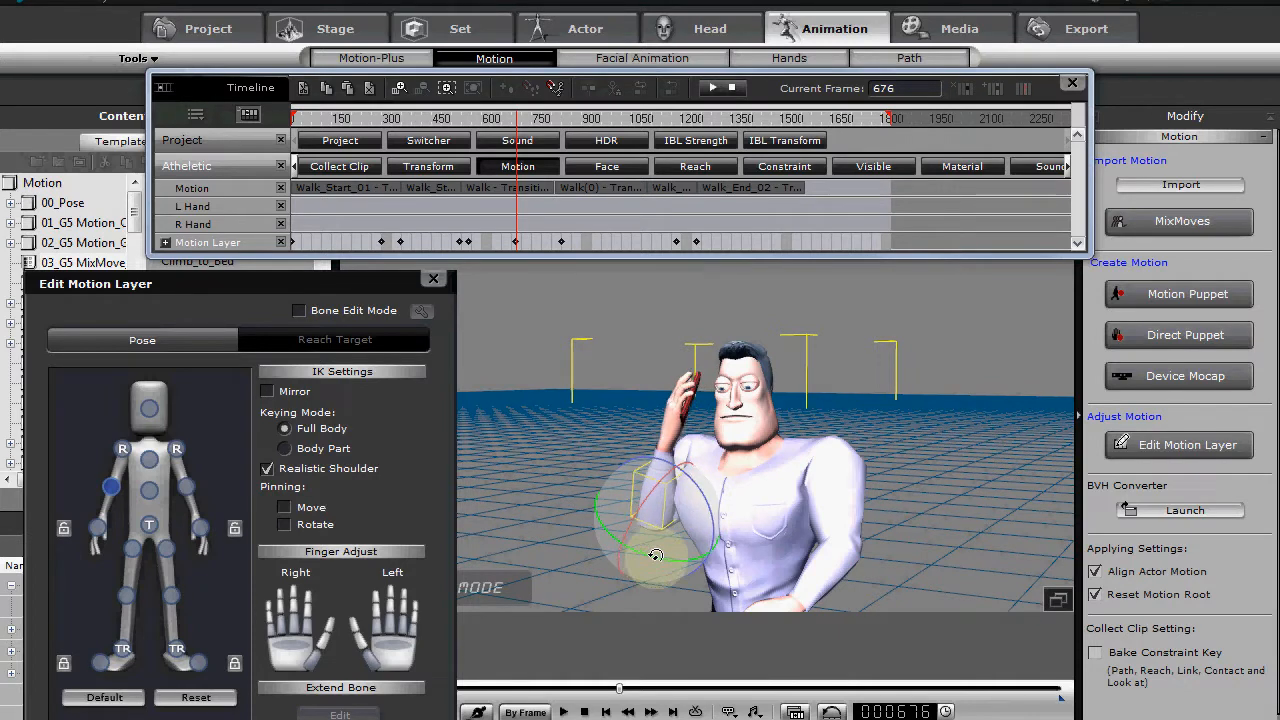
left_click_drag(656, 556, 708, 508)
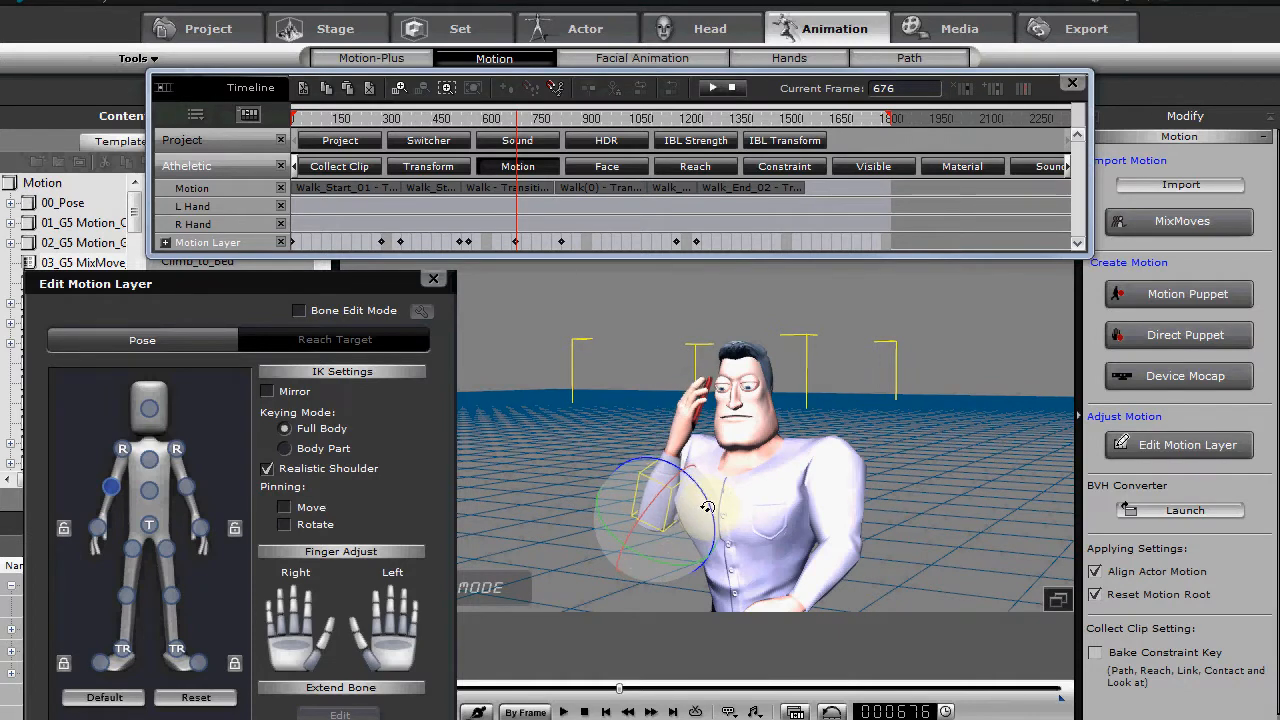
left_click_drag(708, 504, 688, 518)
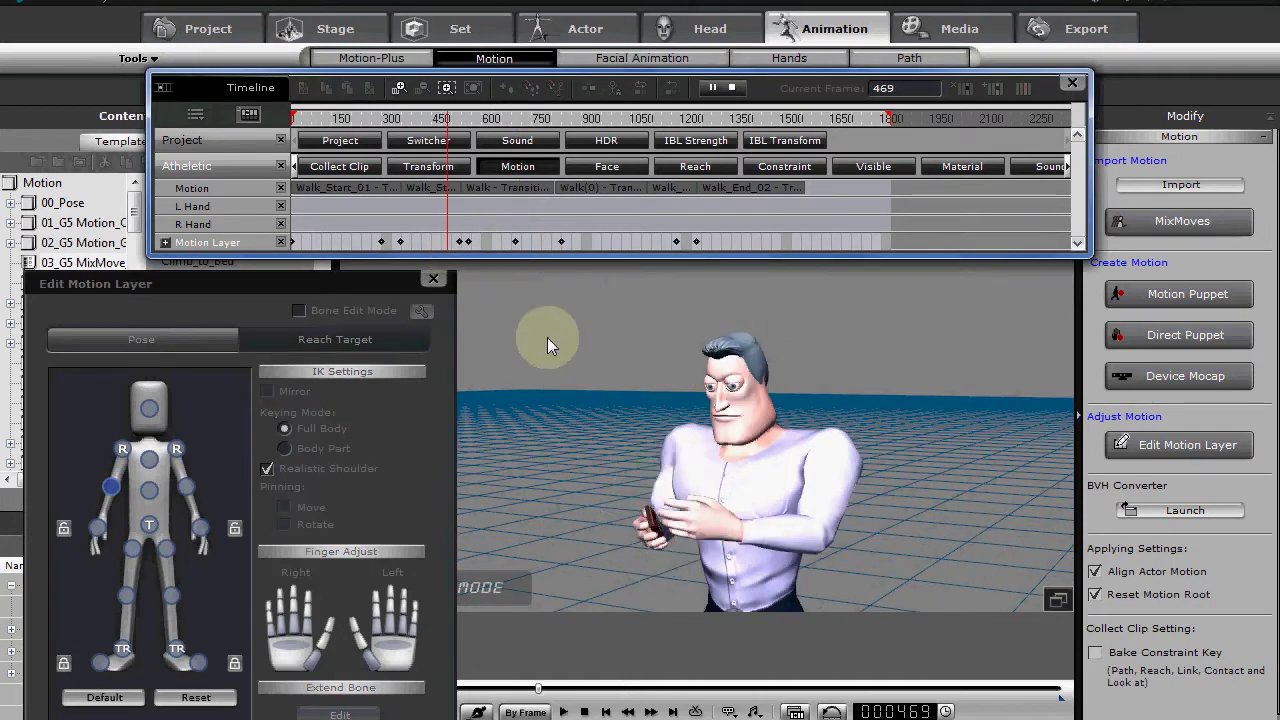
left_click(576, 712)
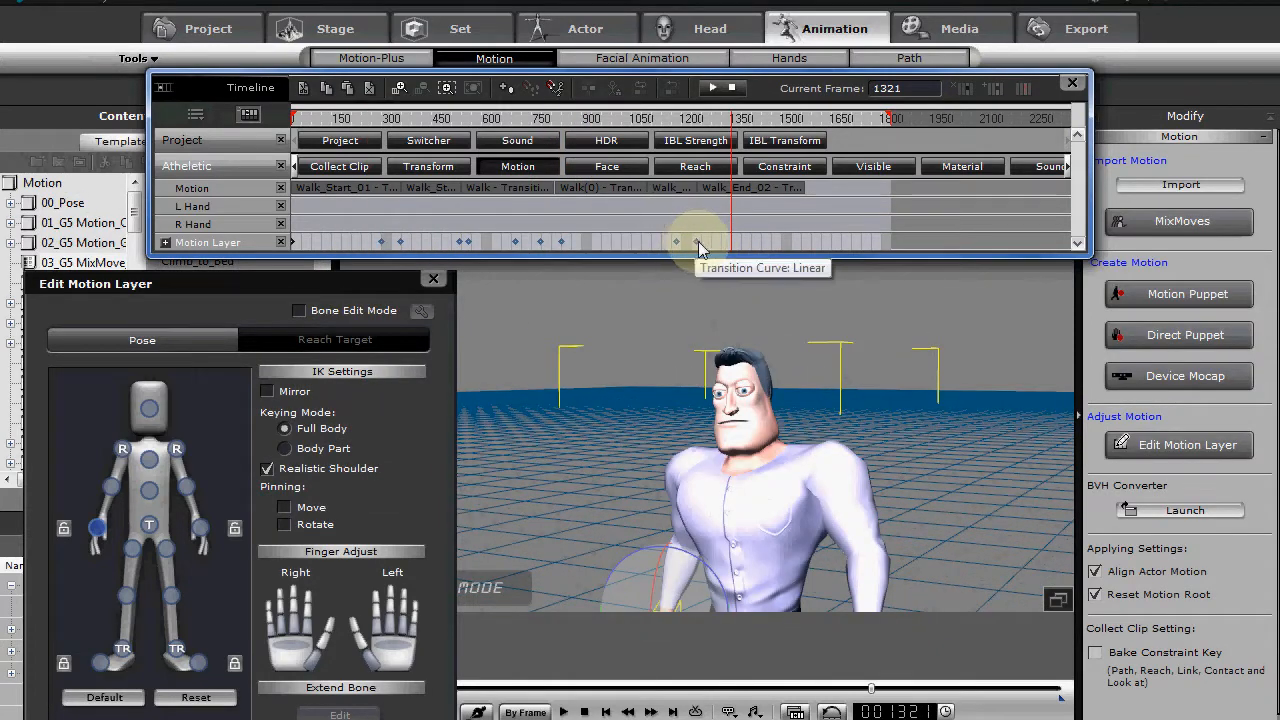
- Give the motion layer key at frame 1221 an Ease In & Out transition curve
right_click(694, 242)
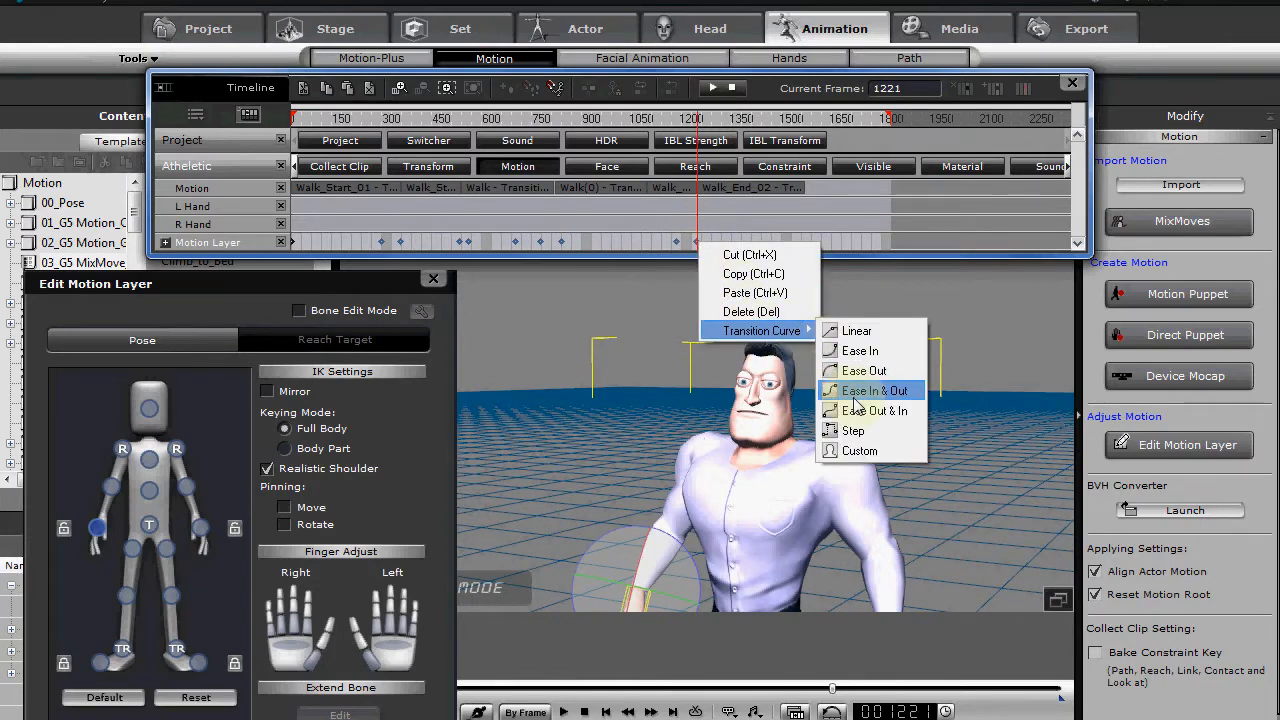